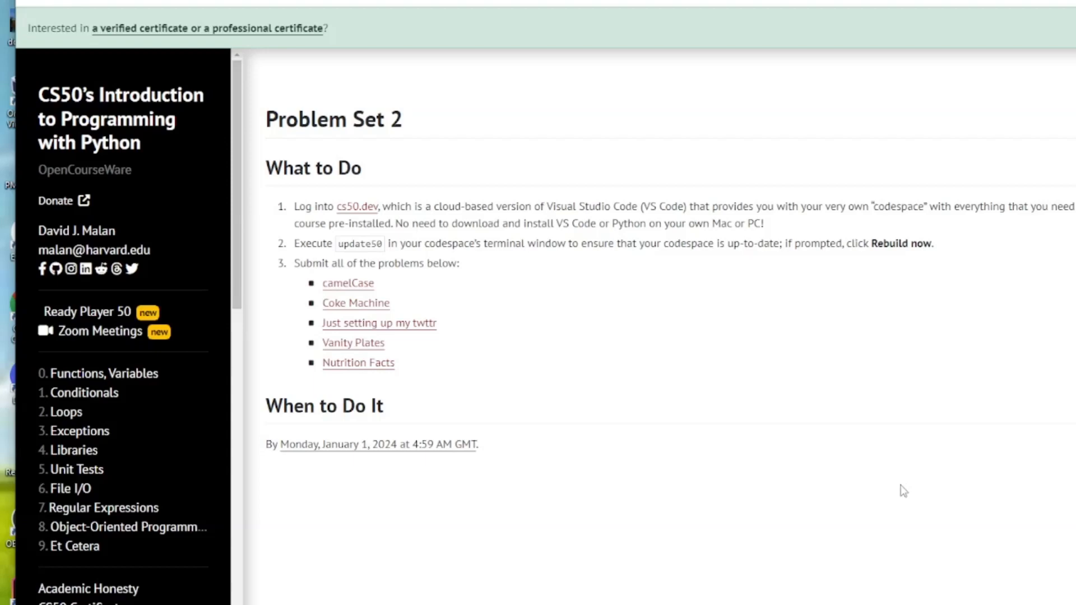
mouse_move(616, 432)
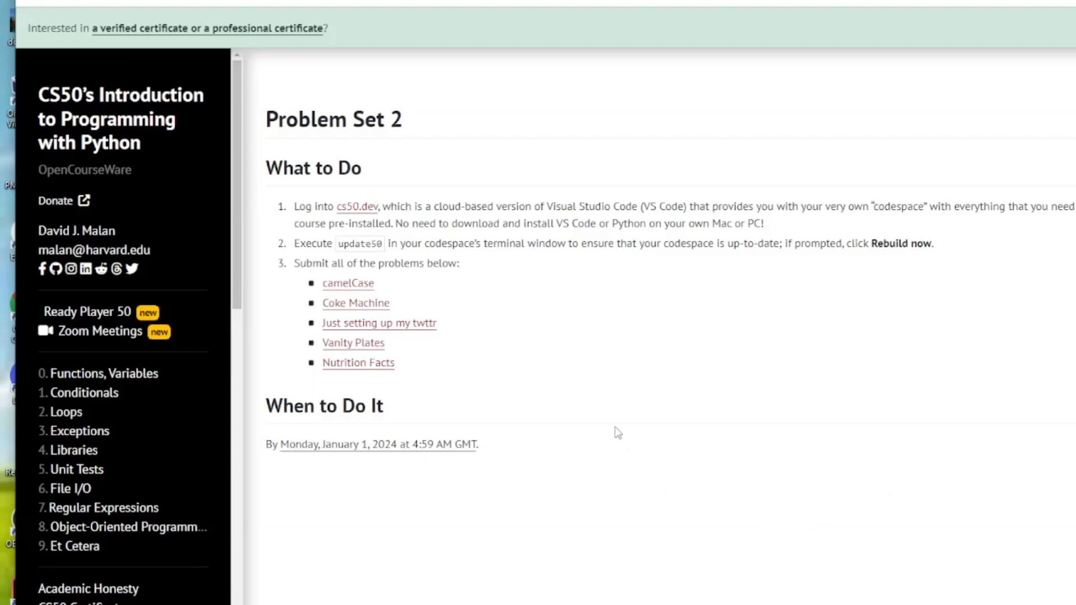
mouse_move(439, 163)
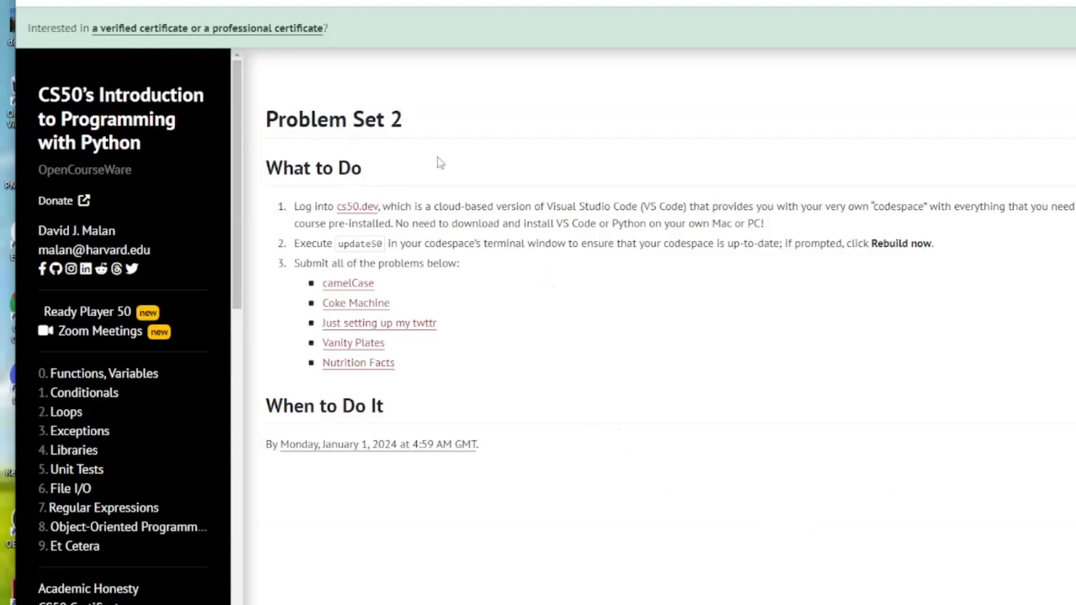
mouse_move(492, 196)
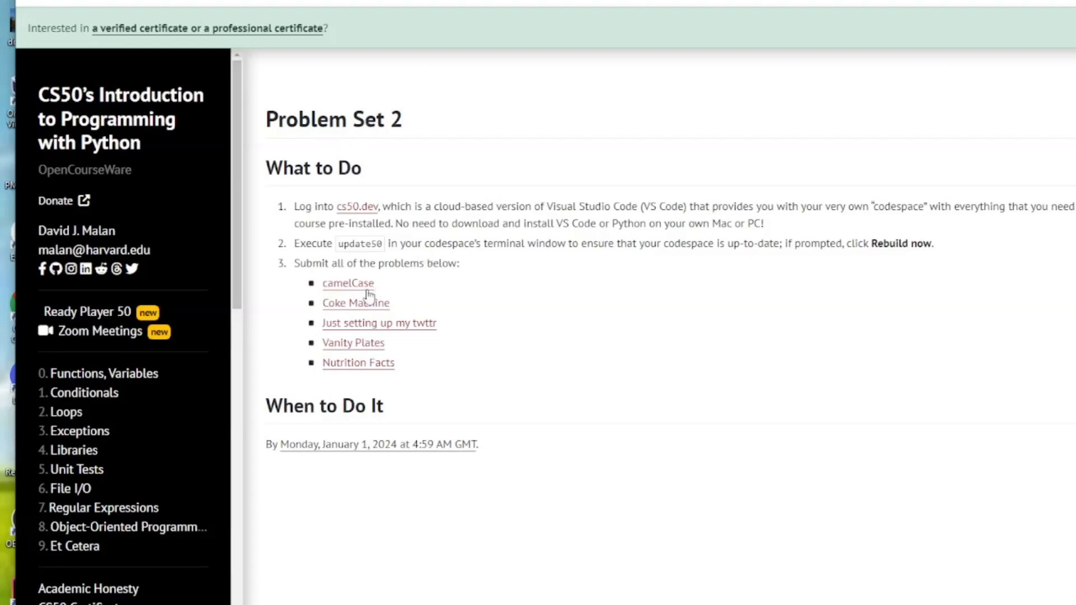
Open the Problem Set 2 camelCase page and scroll down to its demo
click(348, 283)
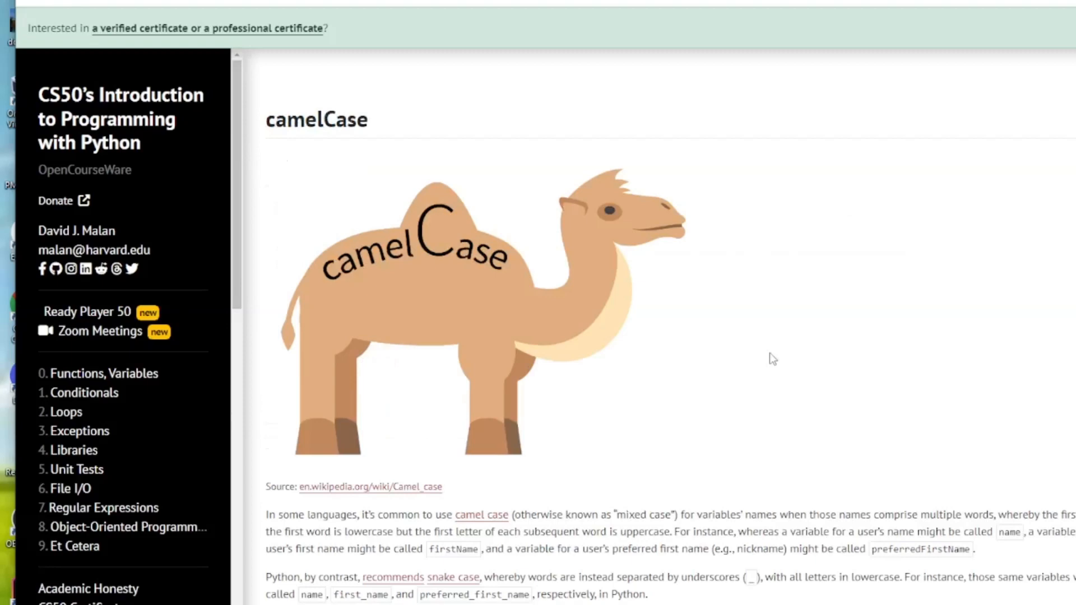
scroll(down, 3)
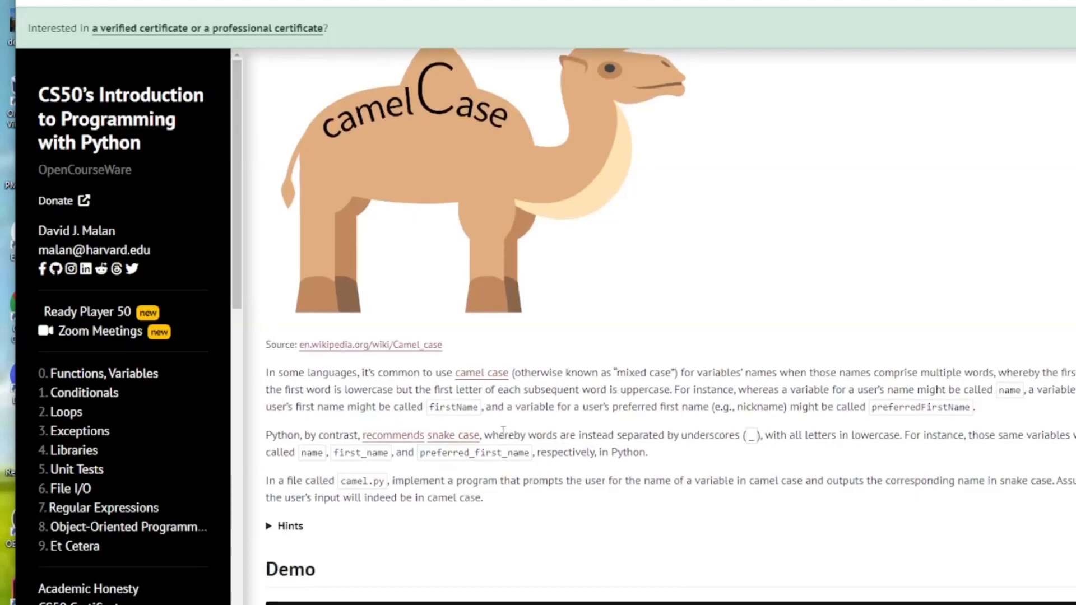
scroll(down, 3)
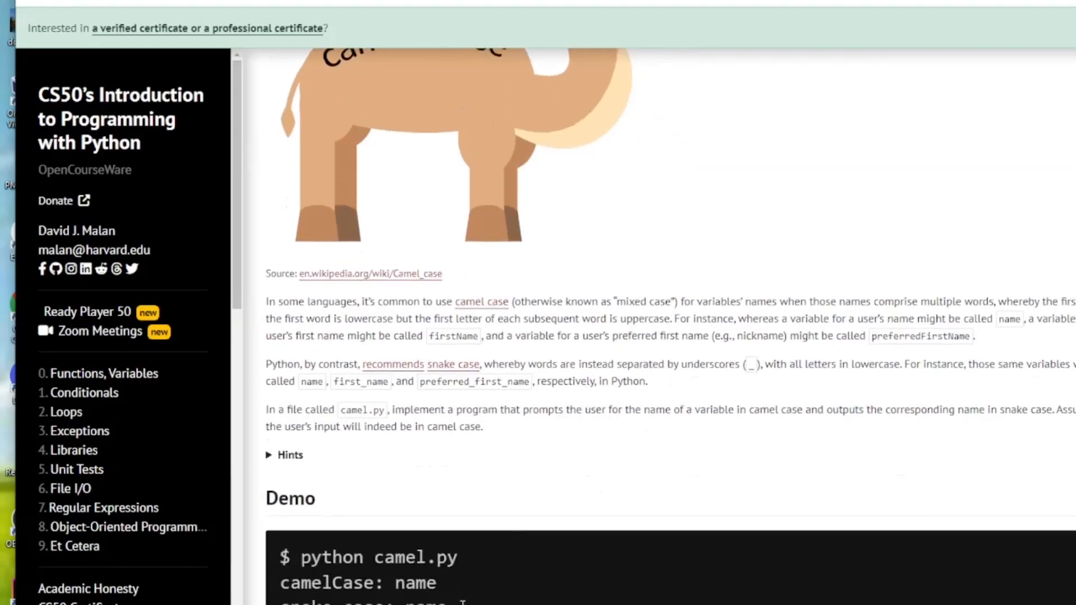
scroll(down, 3)
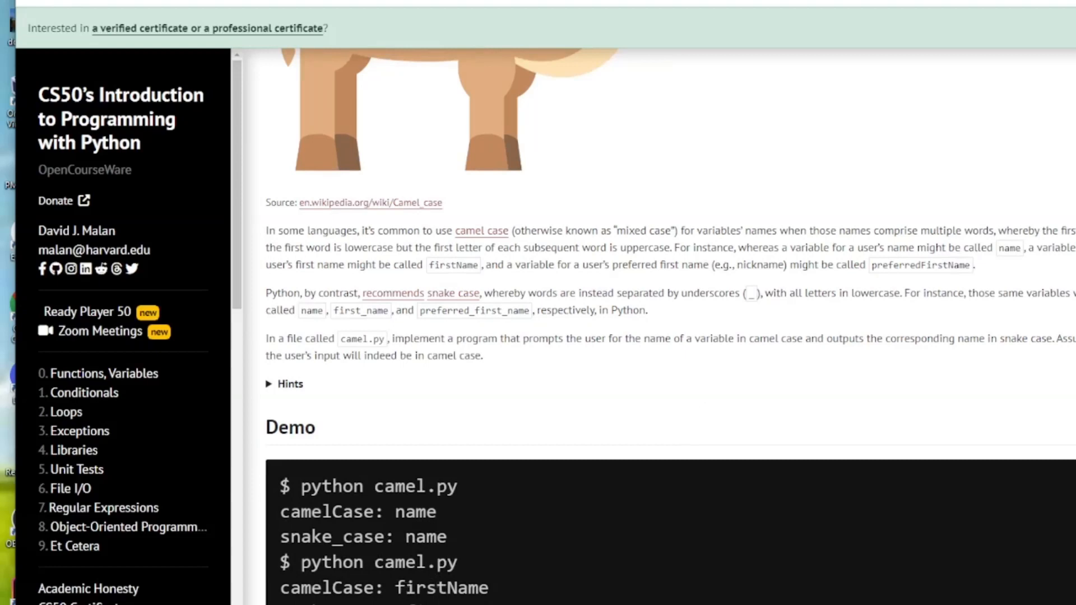
mouse_move(556, 574)
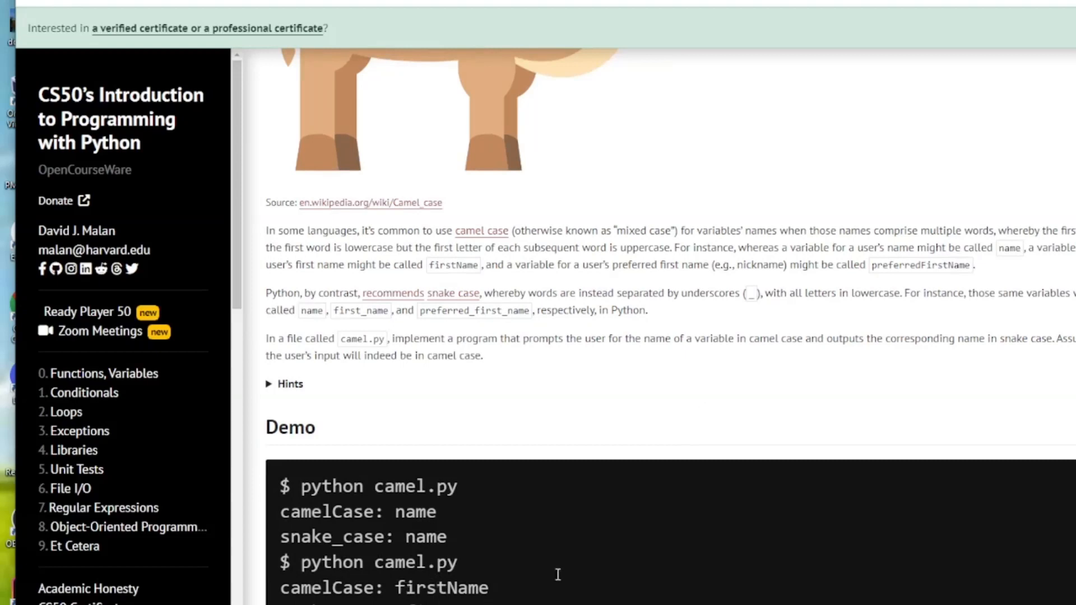
scroll(down, 3)
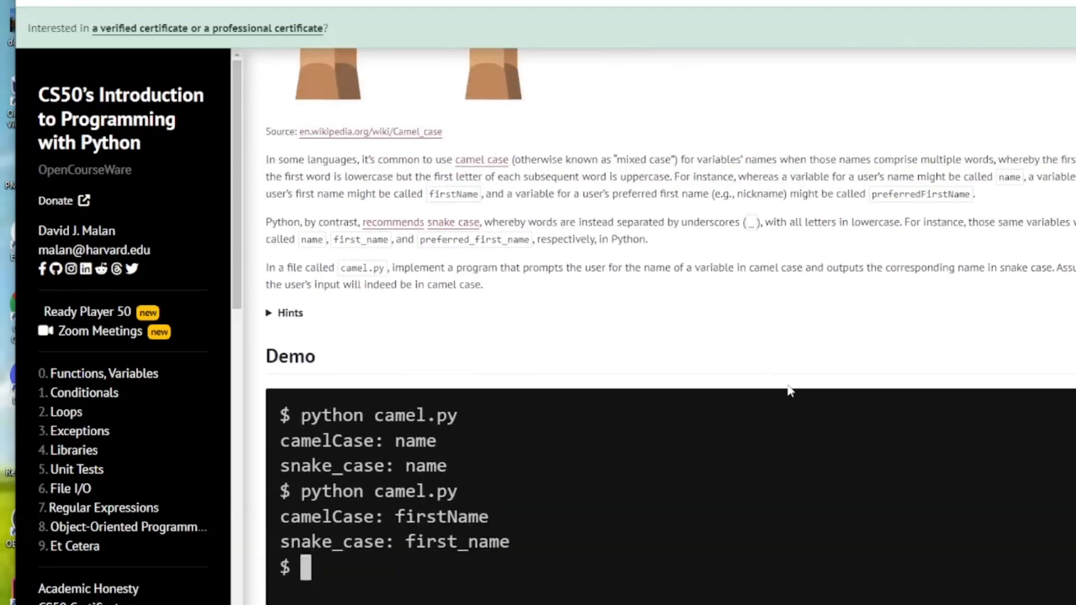
text(python camel.py)
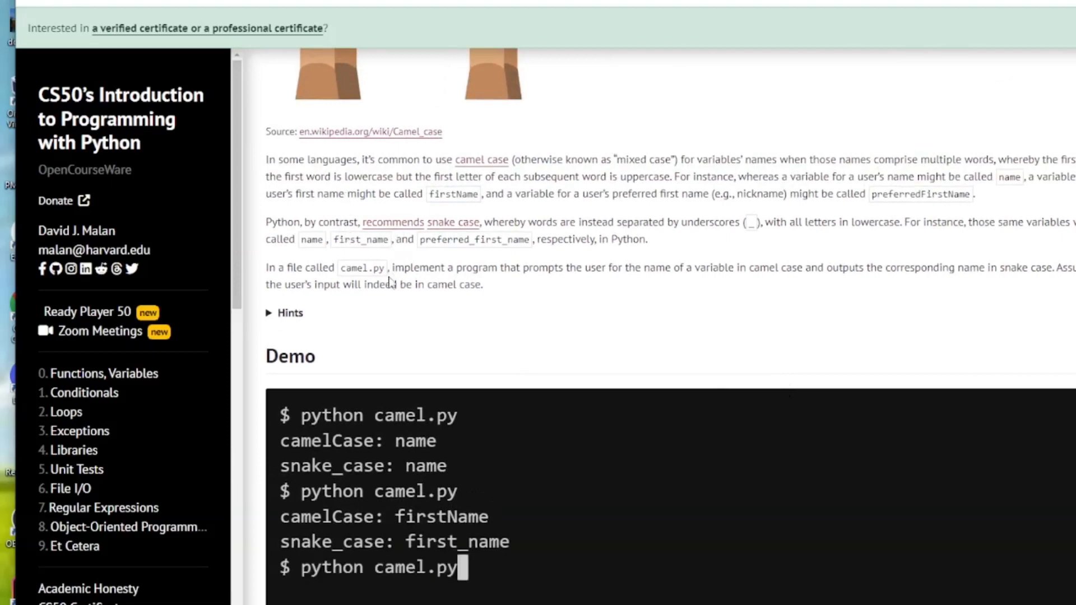
text(preferredFirstName)
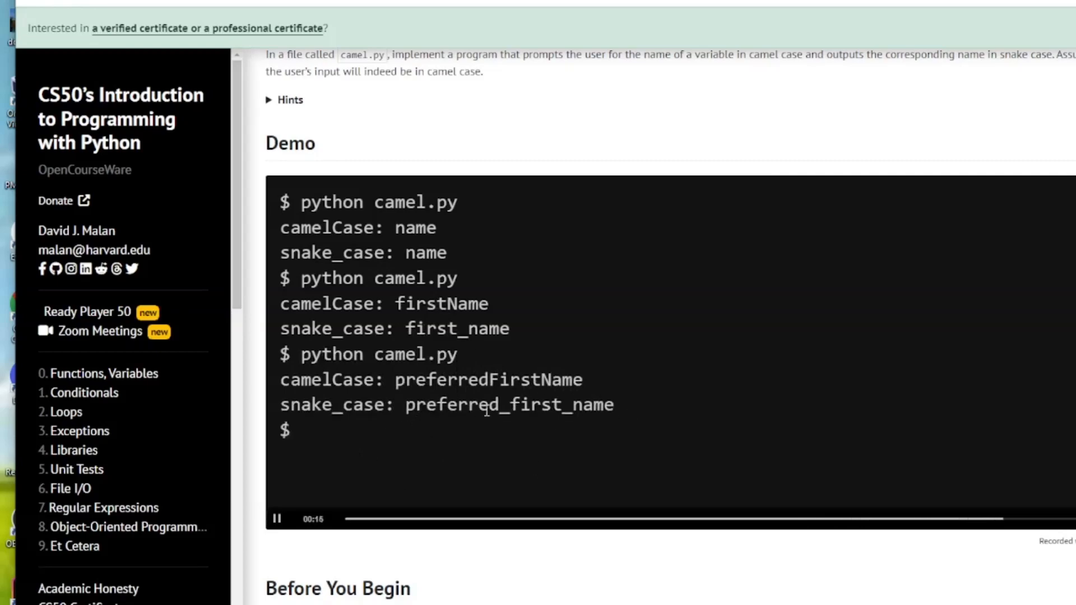
scroll(down, 3)
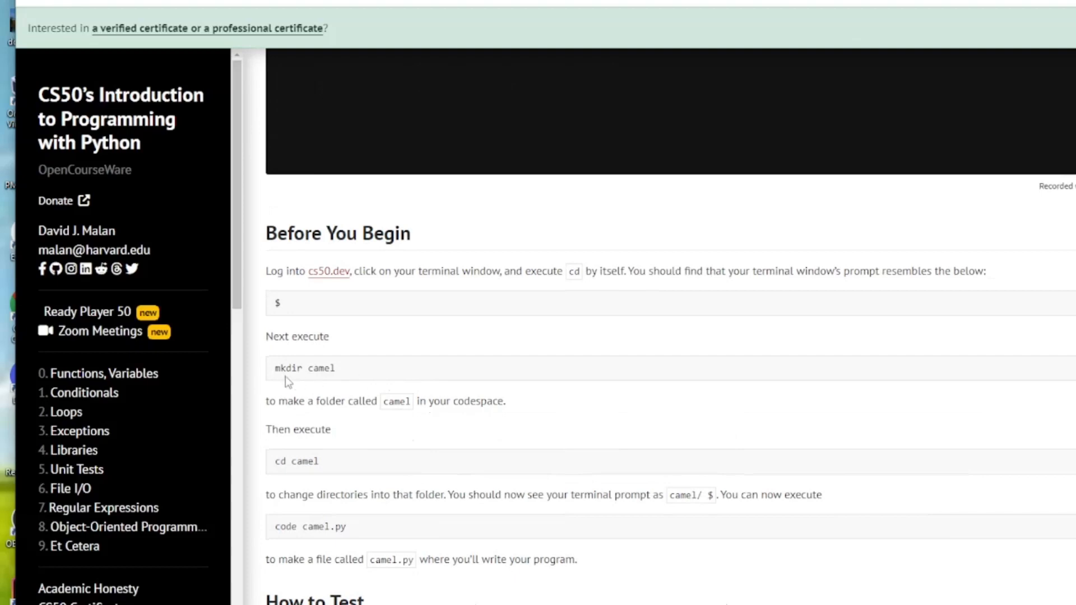
mouse_move(312, 390)
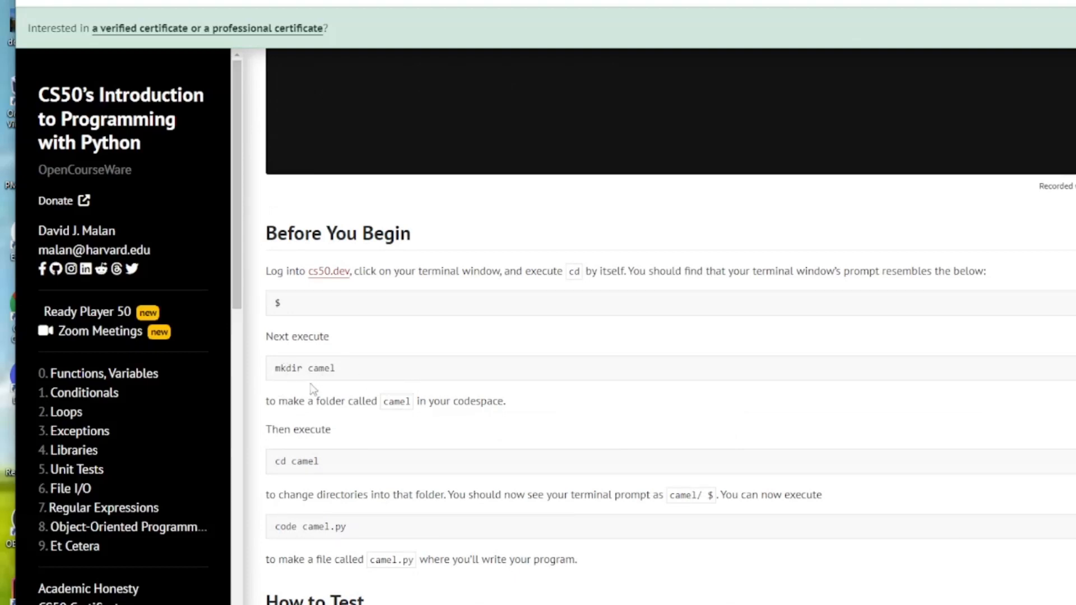
scroll(down, 3)
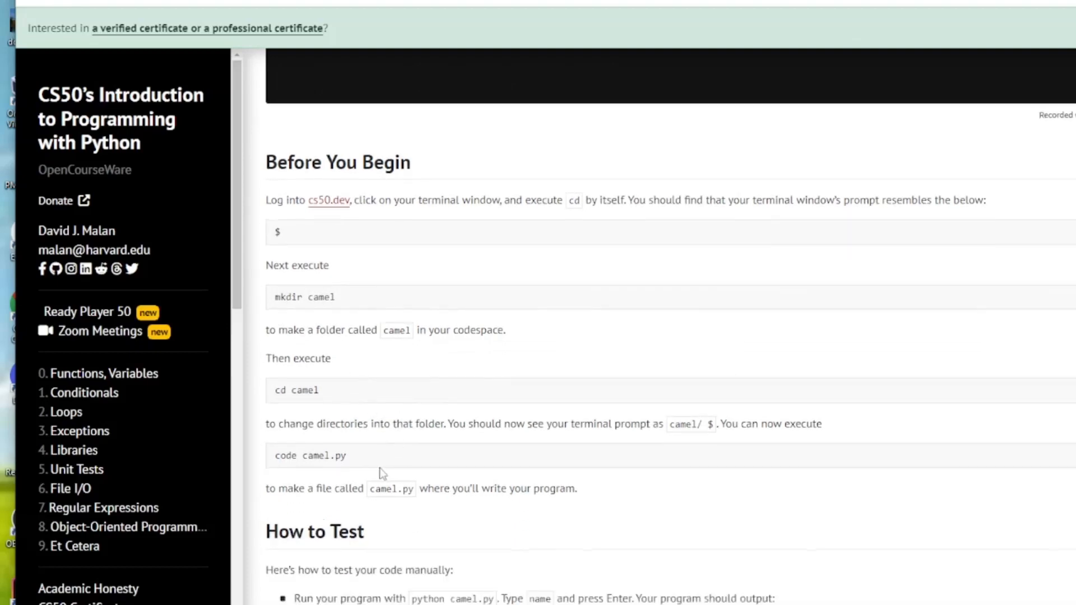
mouse_move(324, 510)
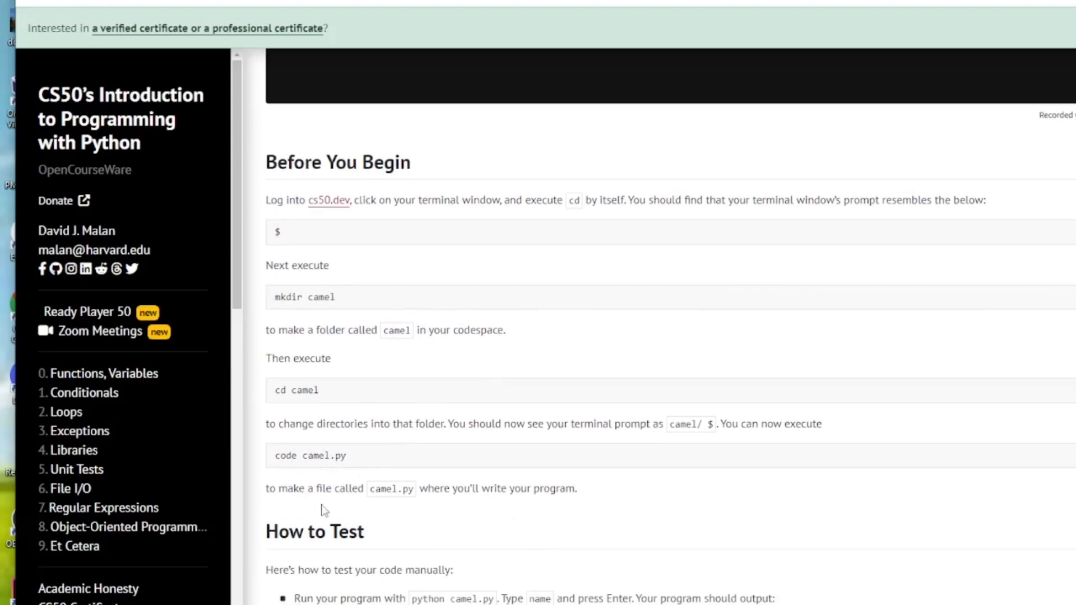
mouse_move(581, 402)
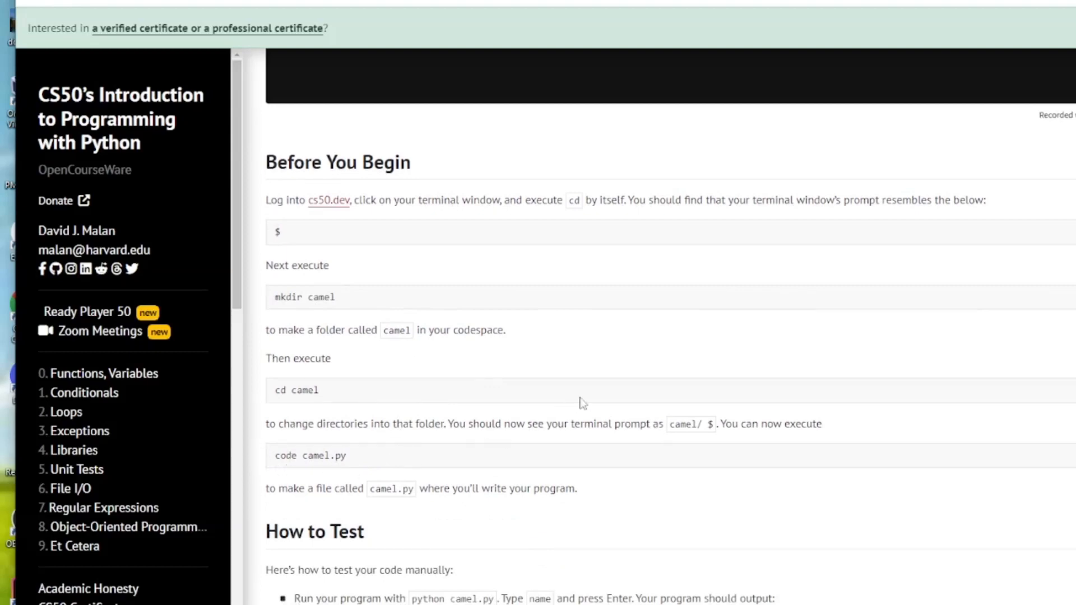
scroll(down, 3)
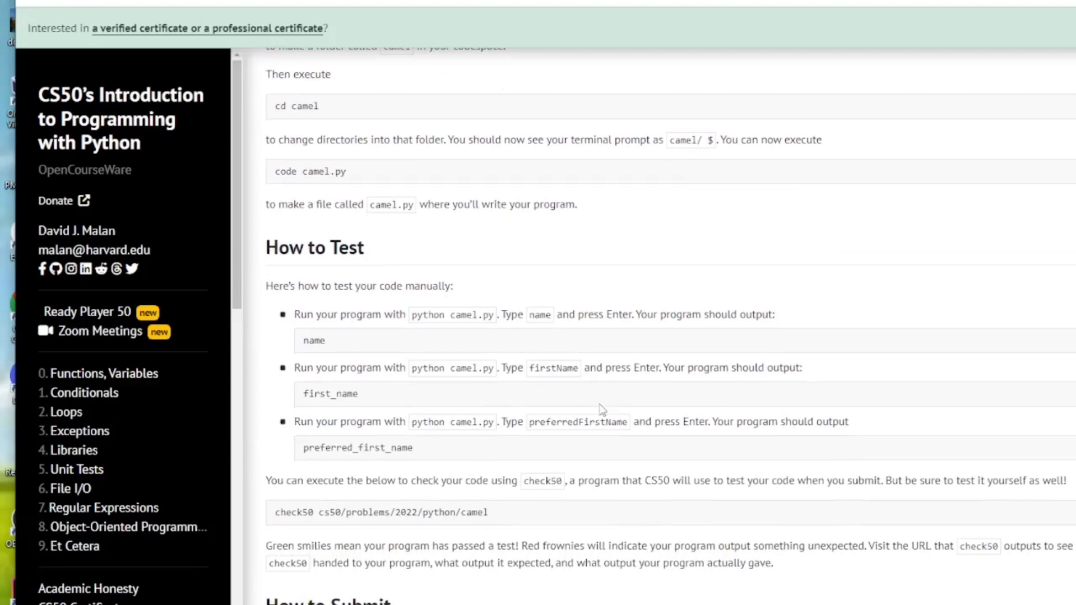
scroll(down, 3)
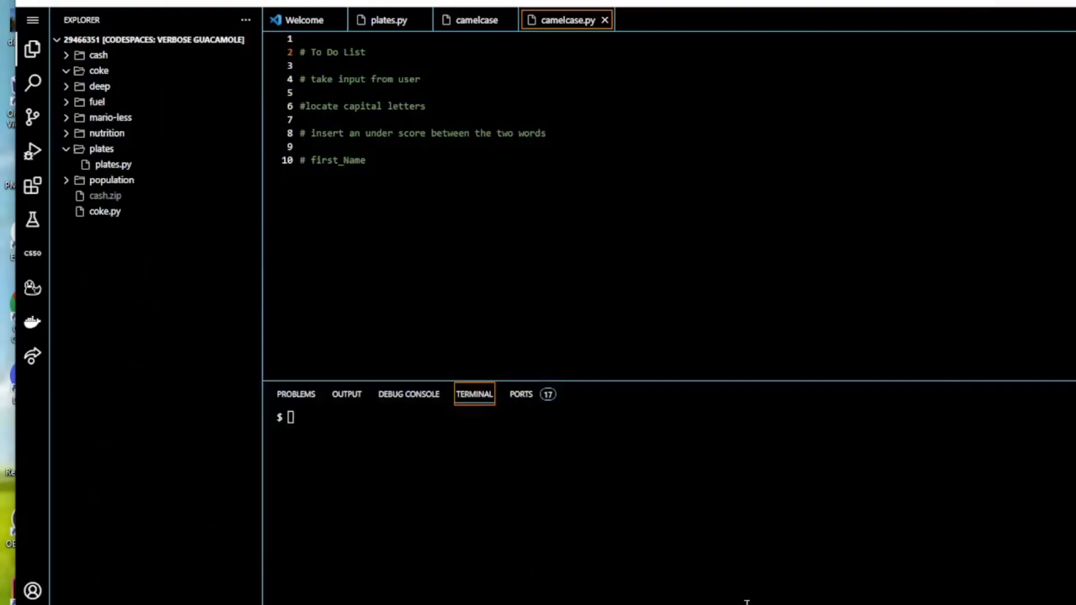
mouse_move(386, 103)
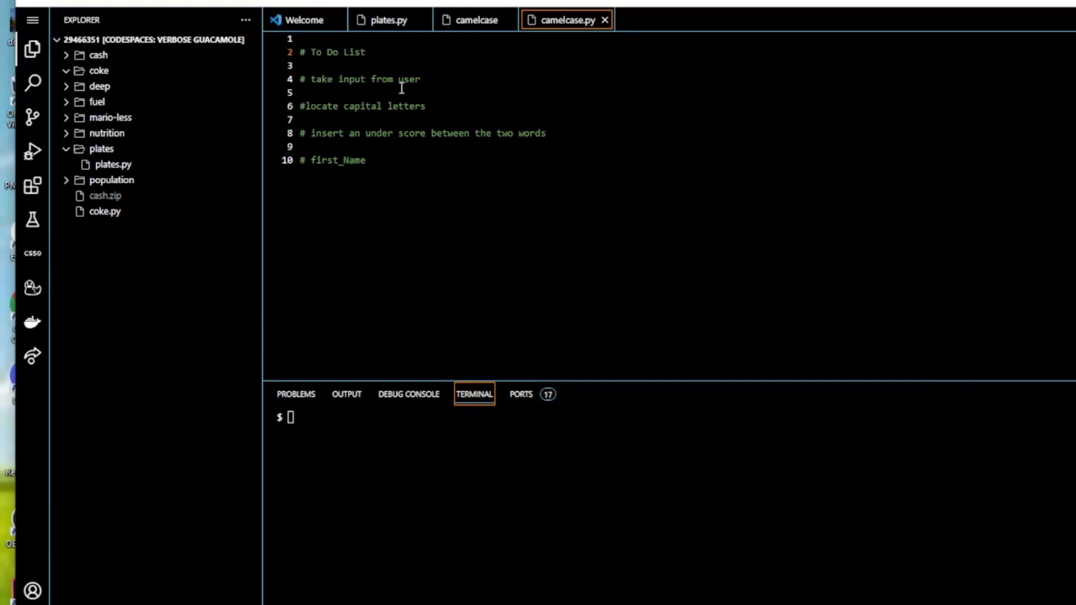
mouse_move(340, 117)
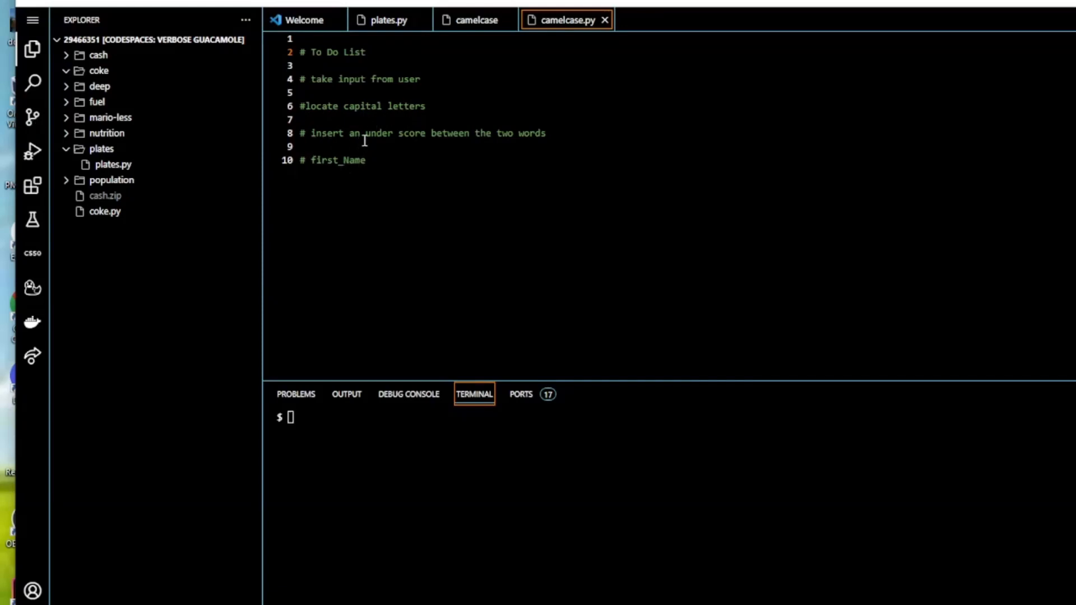
mouse_move(408, 135)
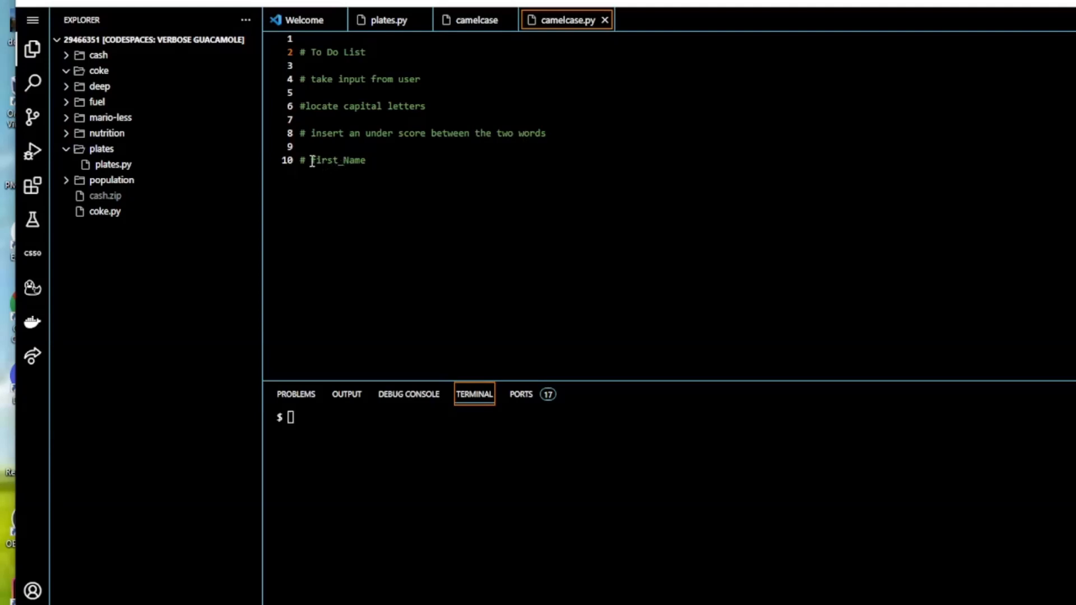
Retype the line 10 comment as '# firstName first_Name'
text(firstName)
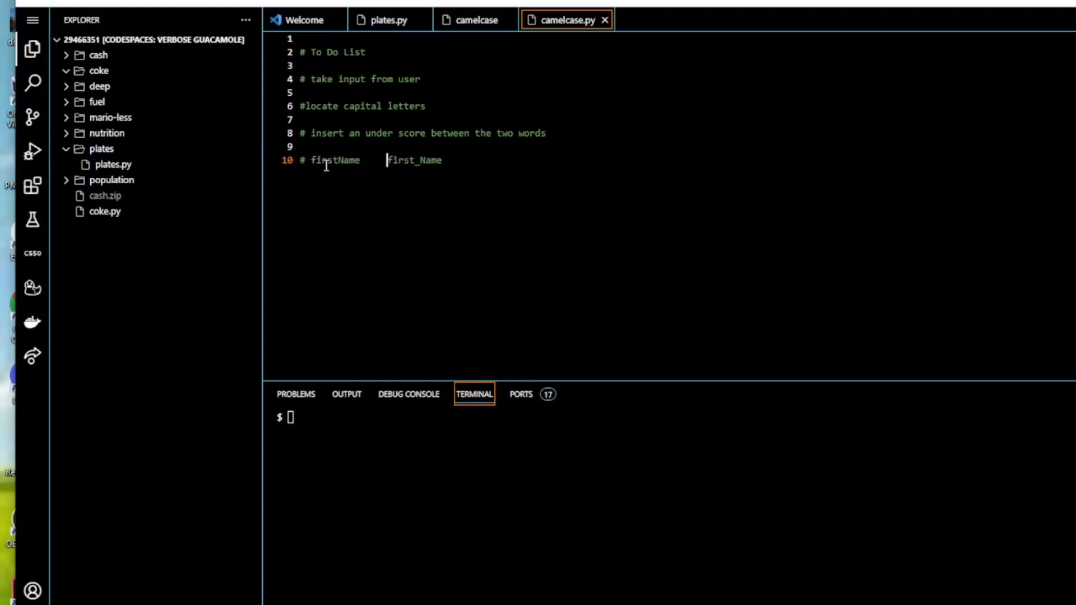
mouse_move(523, 149)
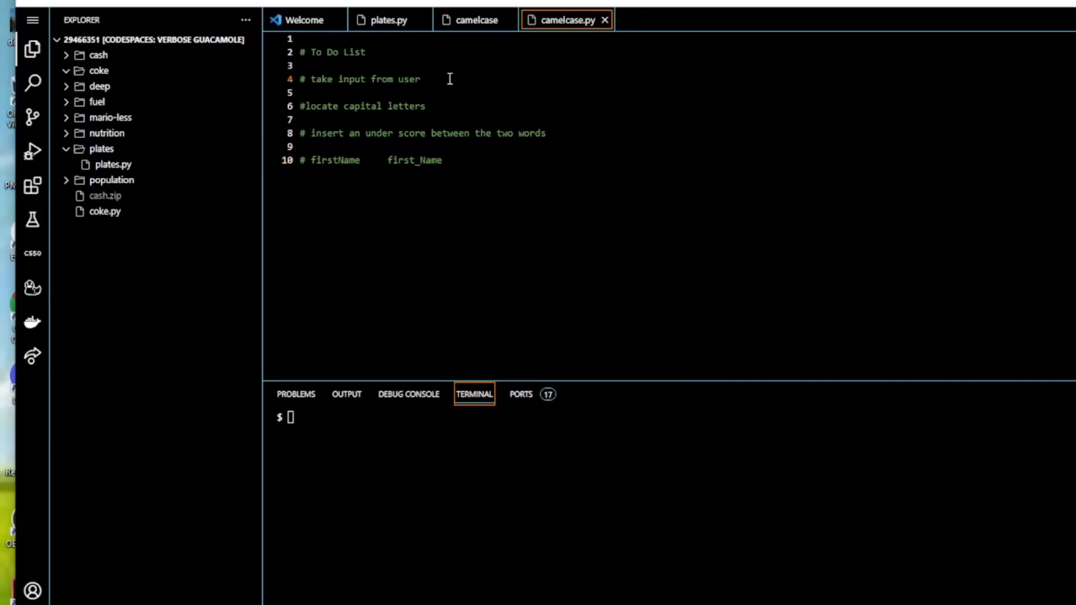
Add sentence = input(" ") on a new line under the take-input comment
key(enter)
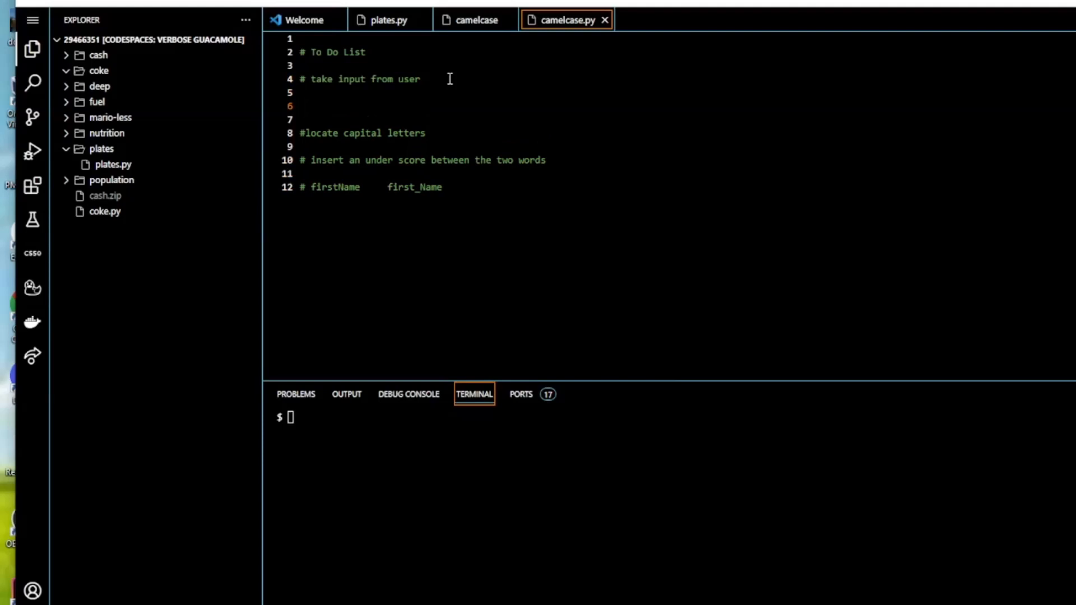
text(sentence)
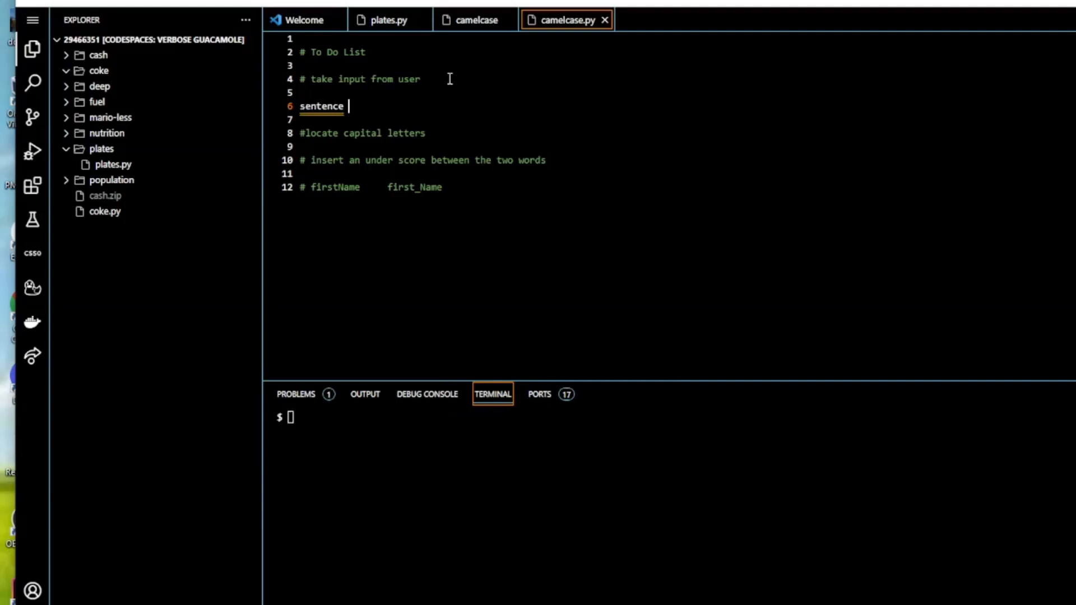
text(= in)
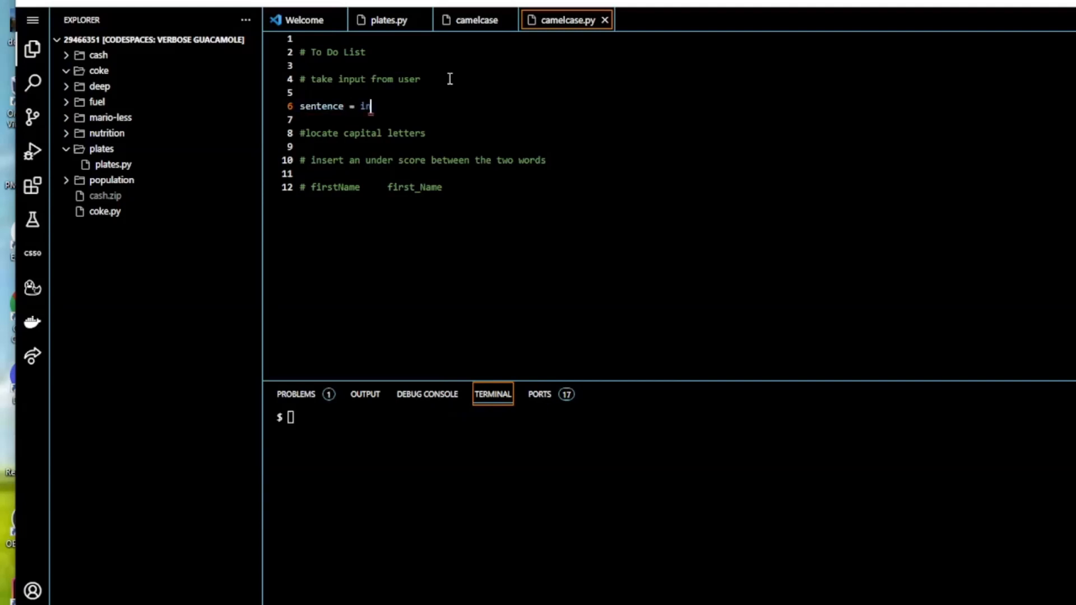
text(put())
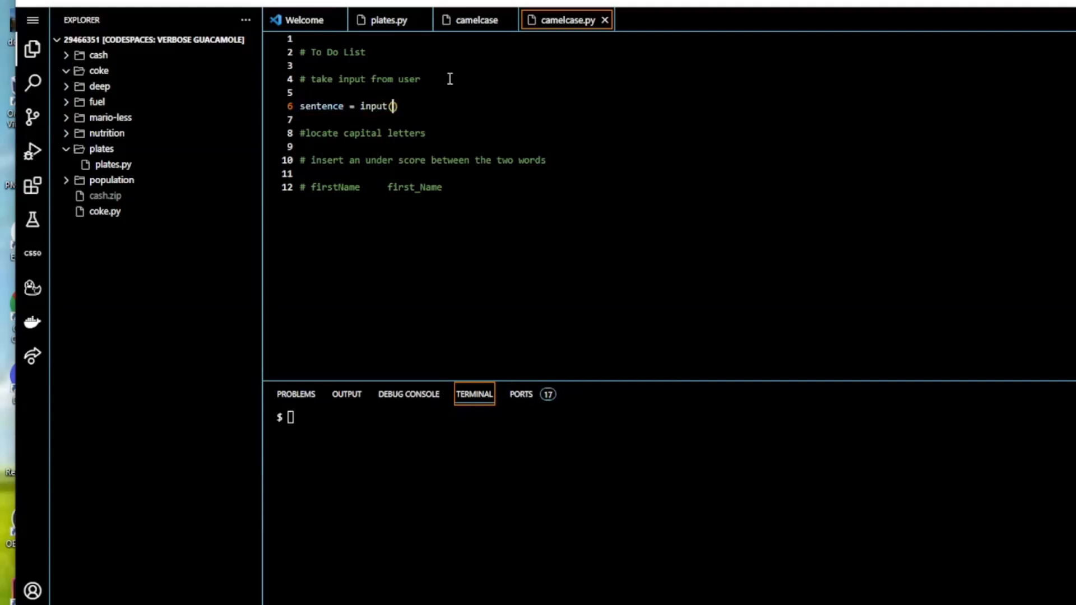
text(")
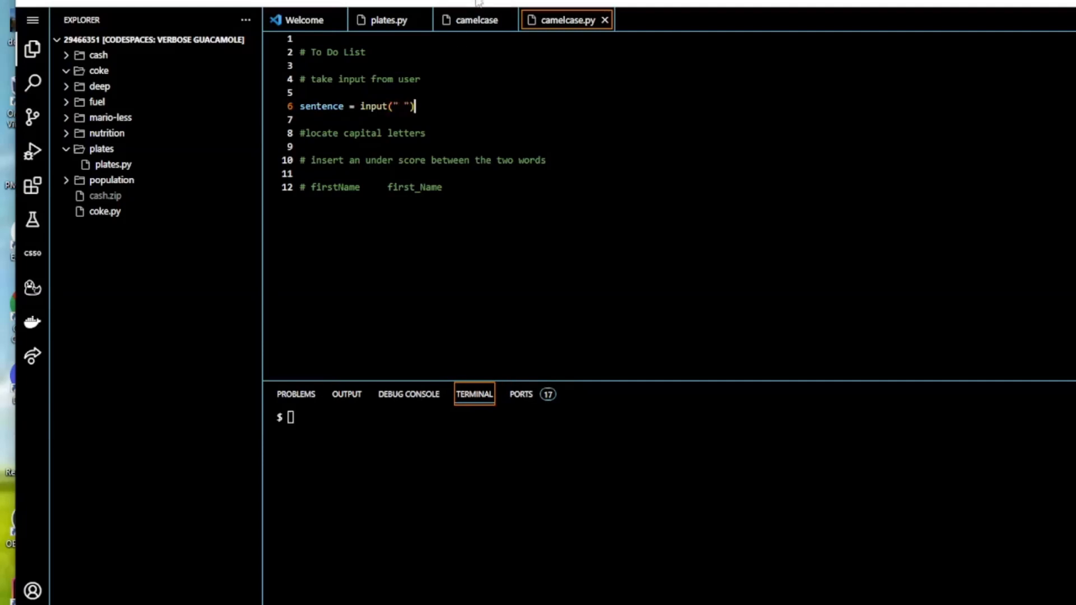
mouse_move(378, 316)
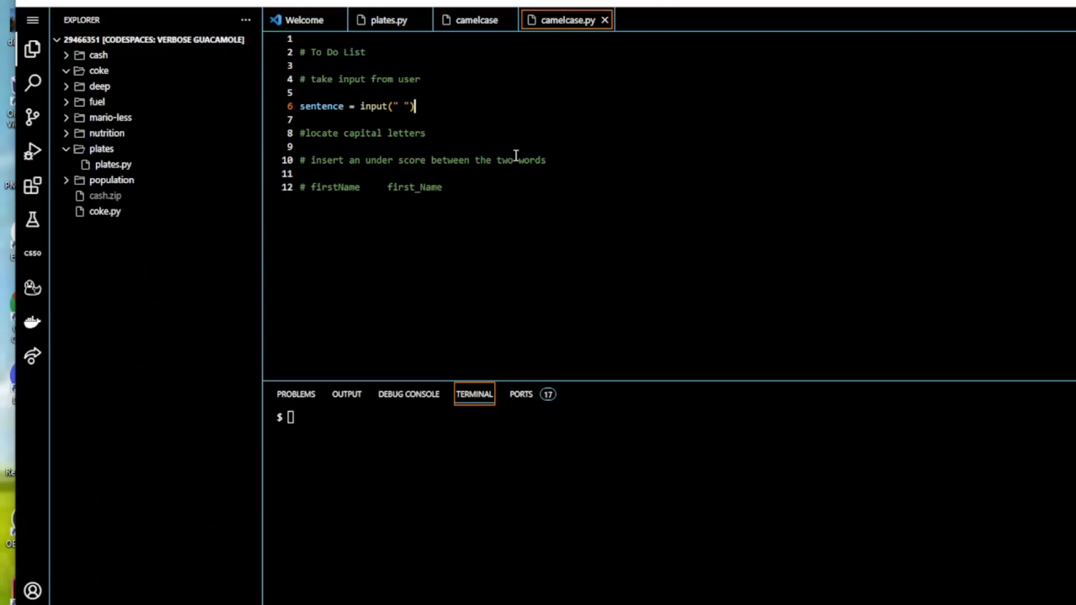
mouse_move(541, 140)
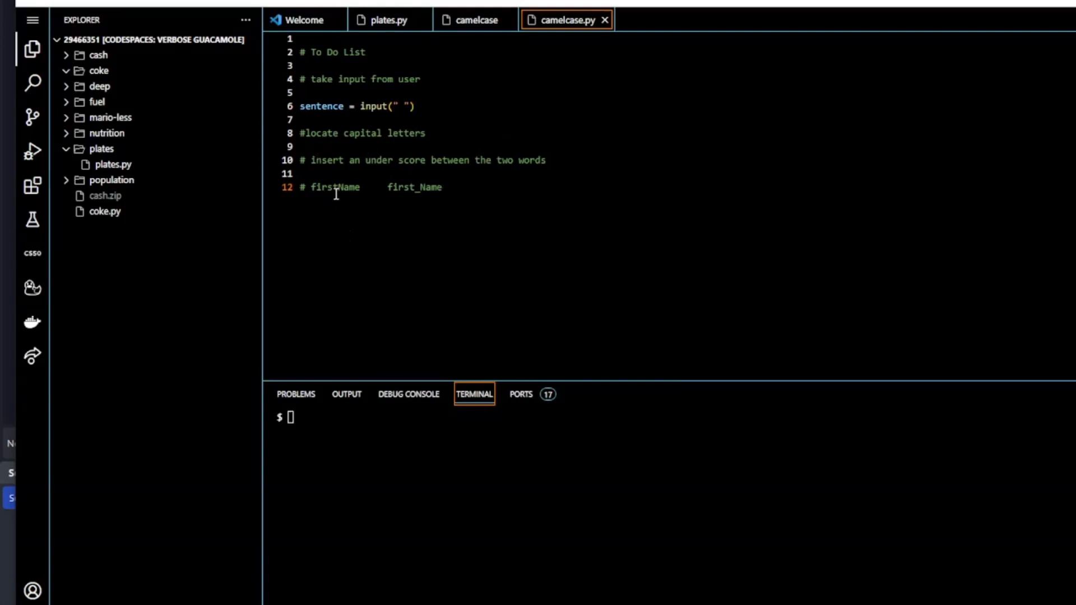
click(337, 186)
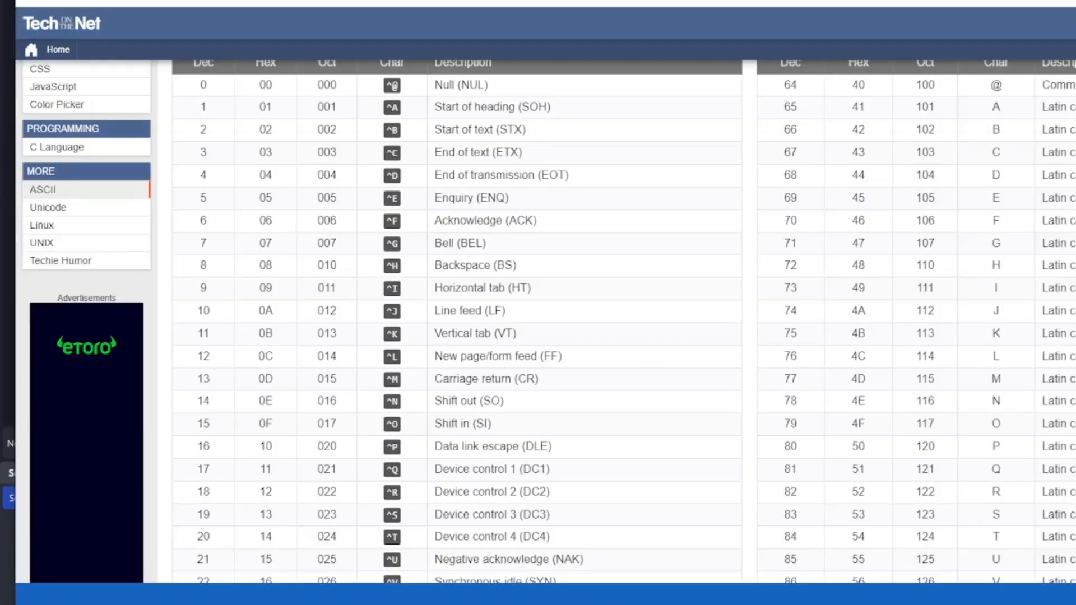
mouse_move(891, 309)
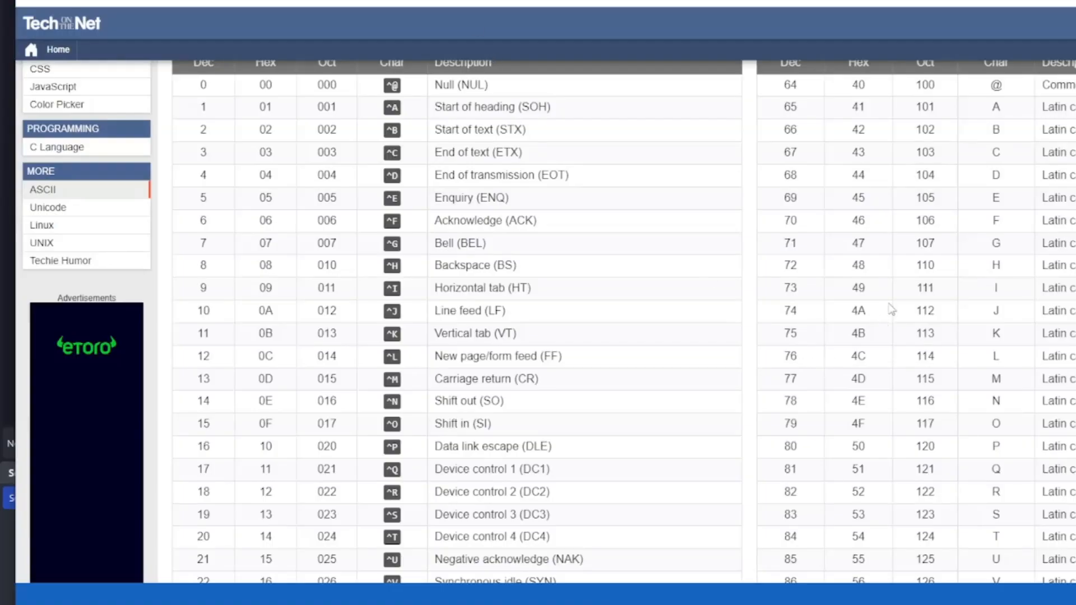
mouse_move(734, 276)
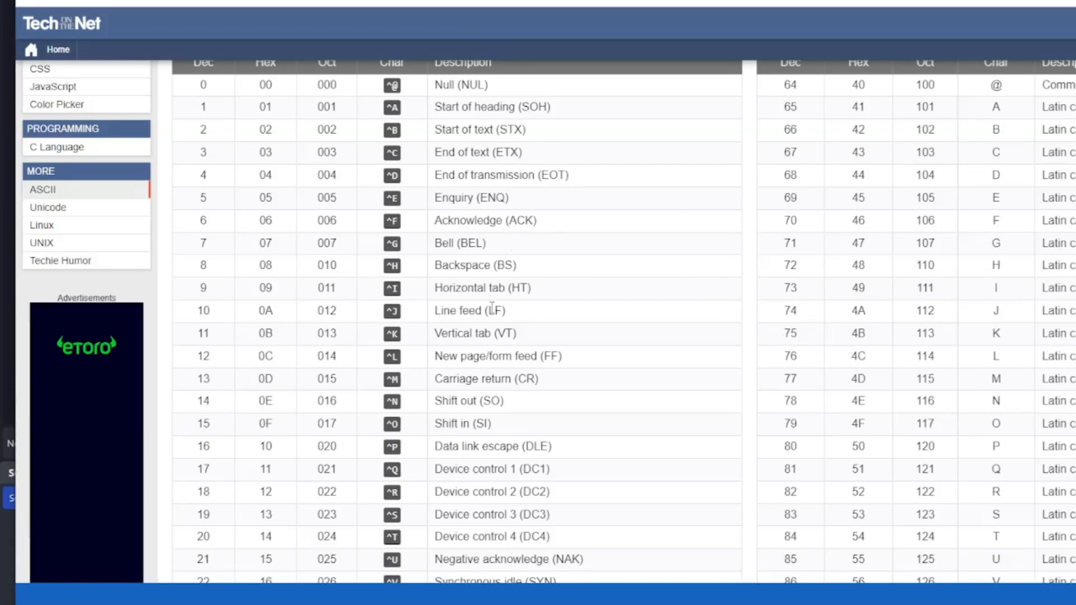
mouse_move(517, 362)
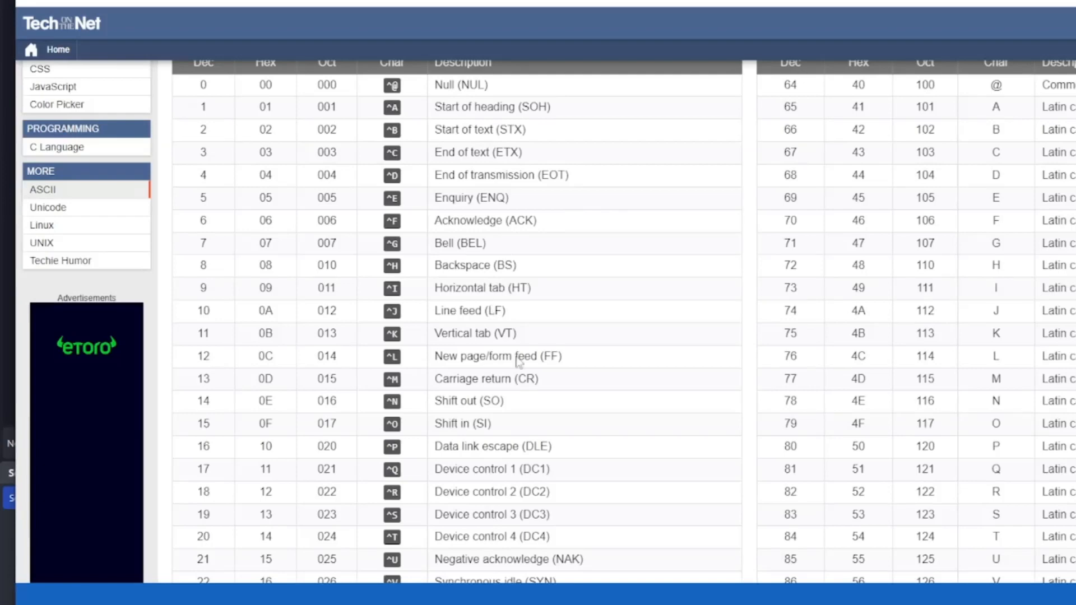
mouse_move(419, 64)
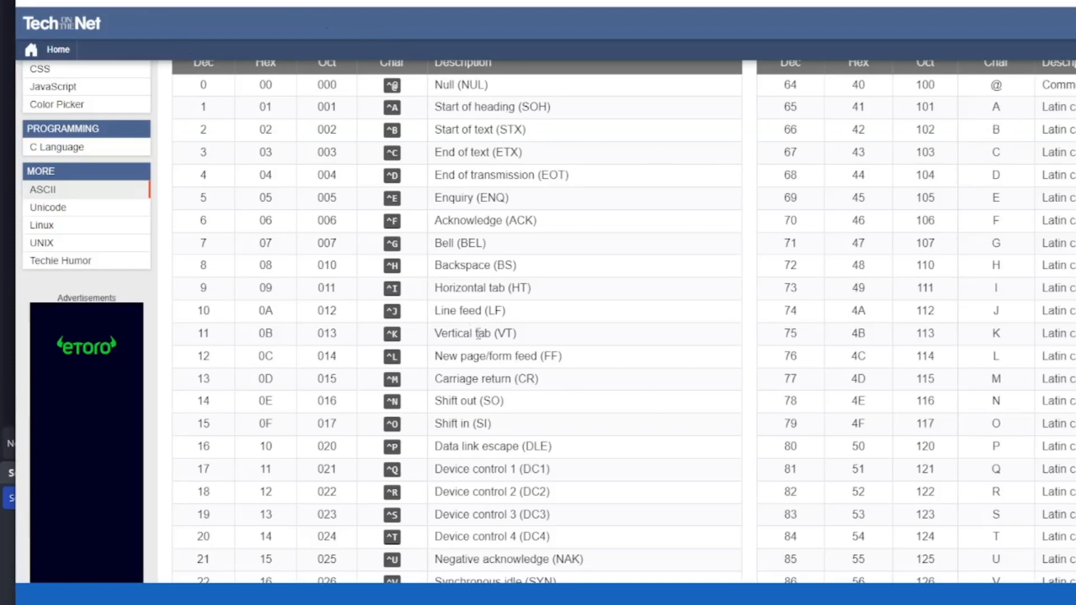
mouse_move(999, 107)
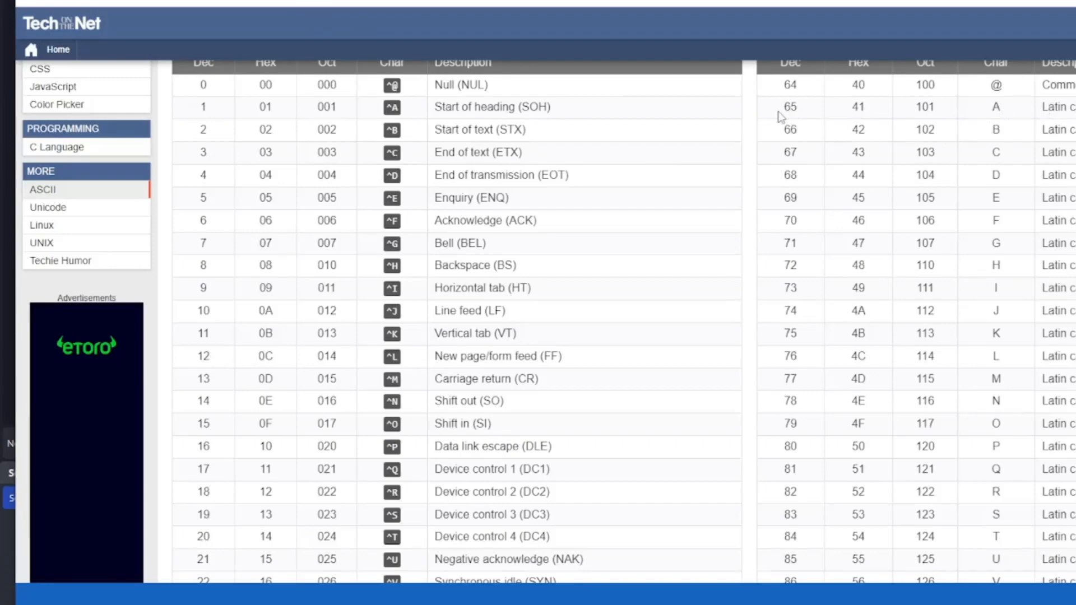
scroll(down, 3)
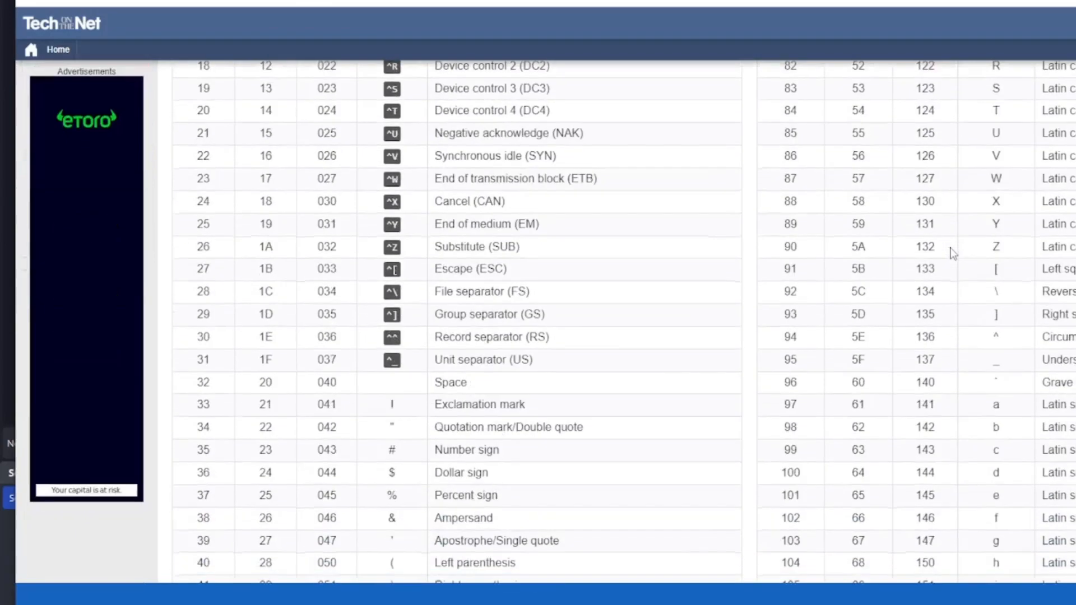
scroll(down, 3)
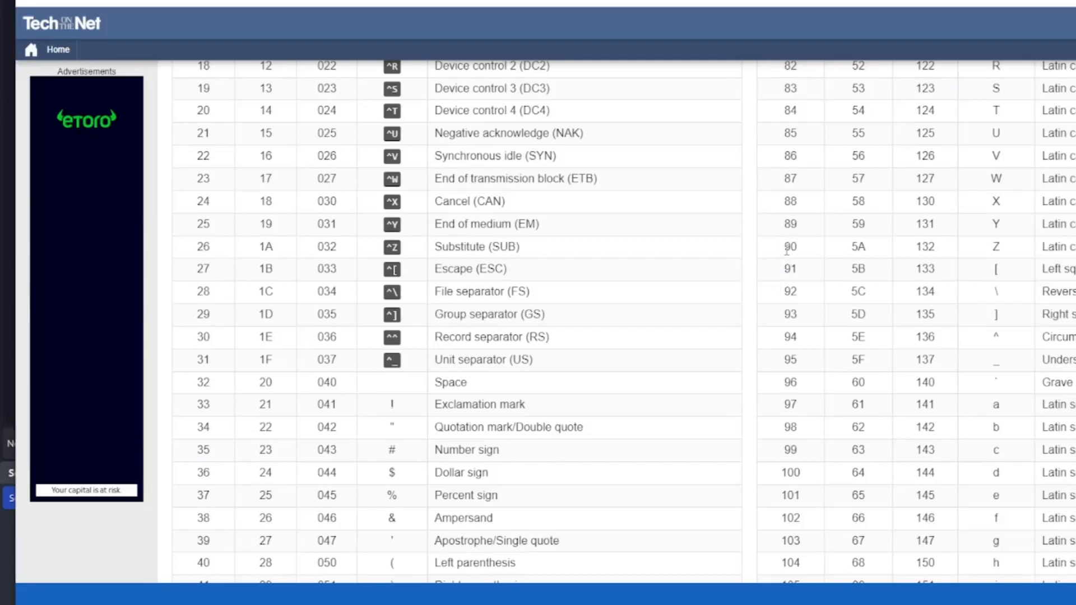
scroll(up, 3)
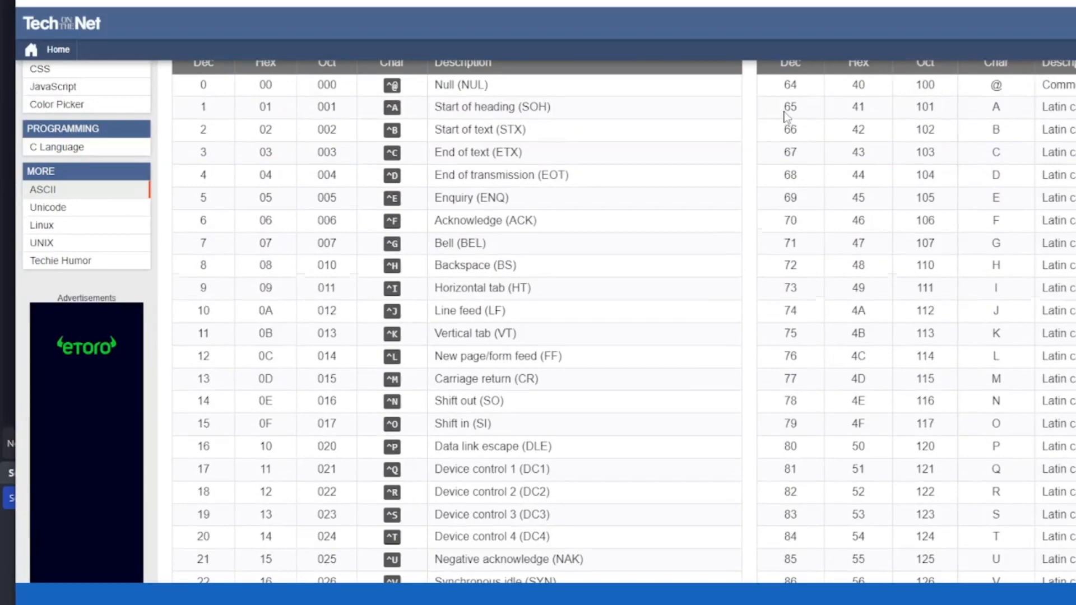
scroll(down, 3)
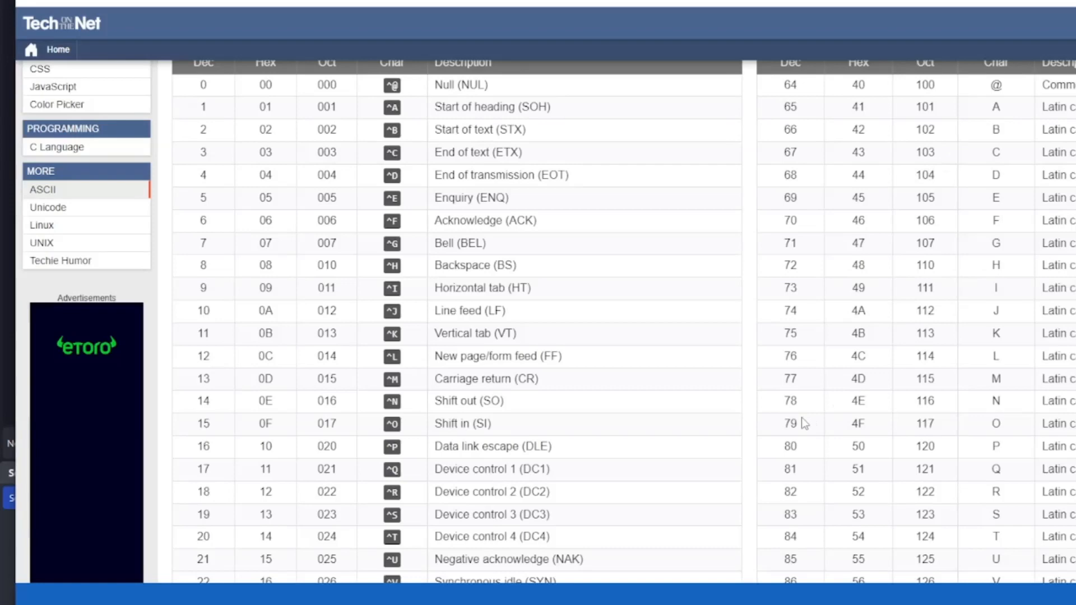
mouse_move(504, 280)
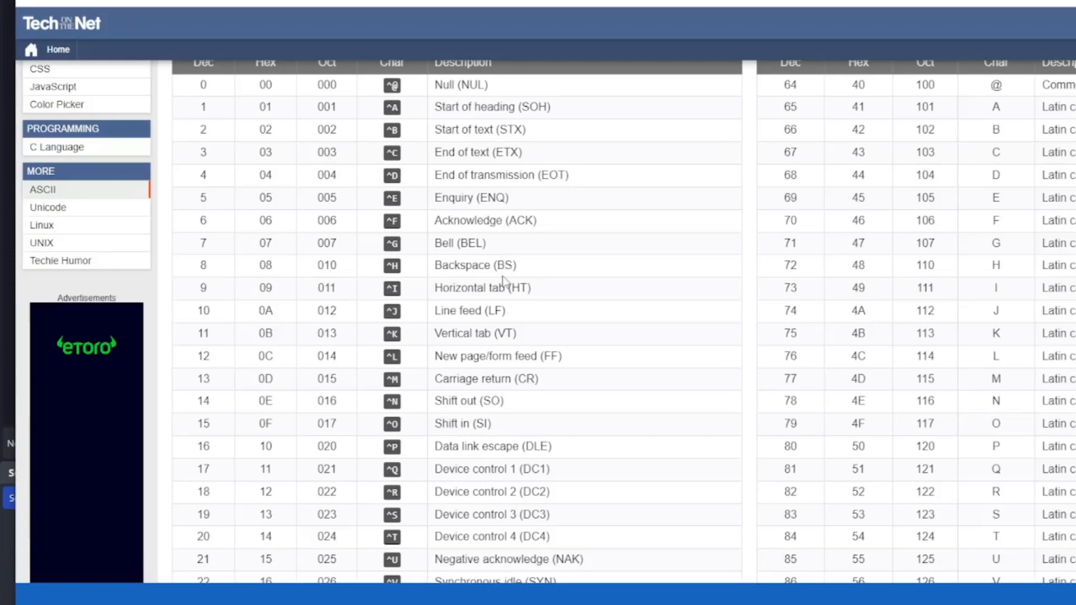
mouse_move(538, 335)
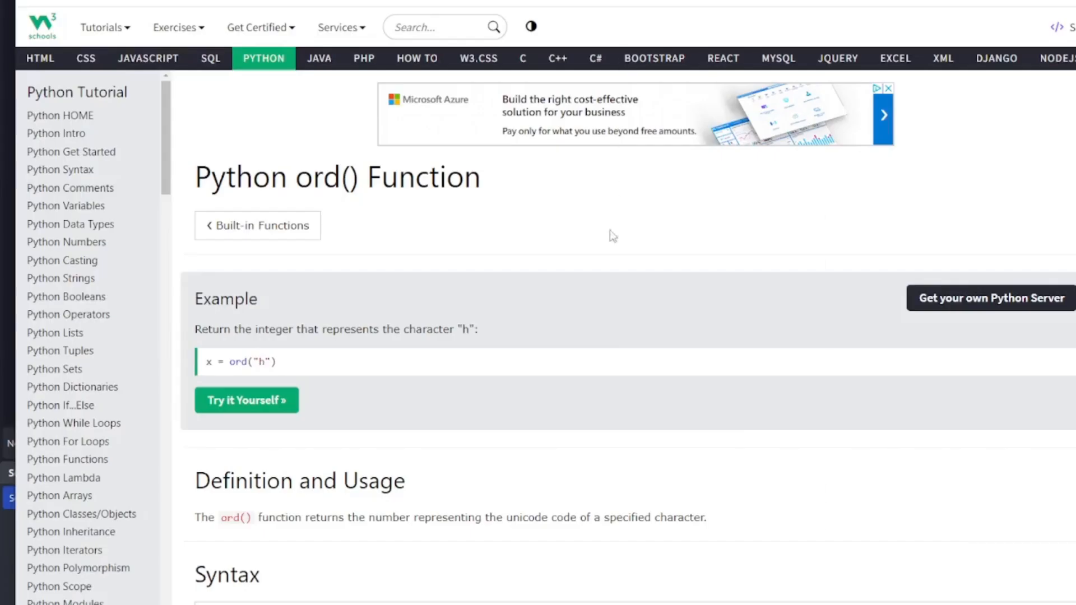
mouse_move(477, 381)
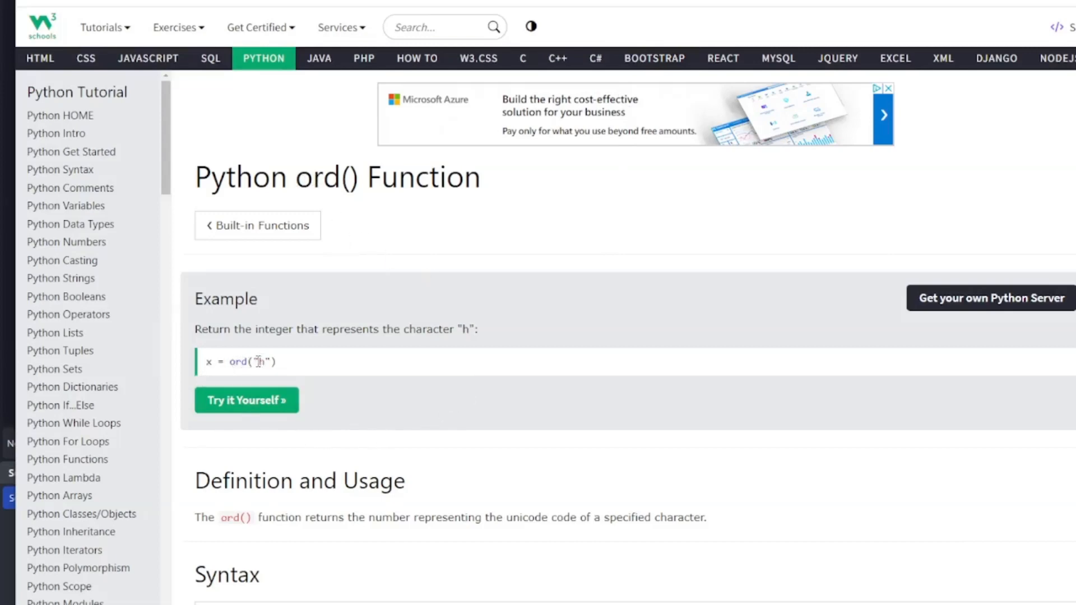
Run W3Schools' ord() Try it Yourself example with "A" in place of "h"
click(246, 400)
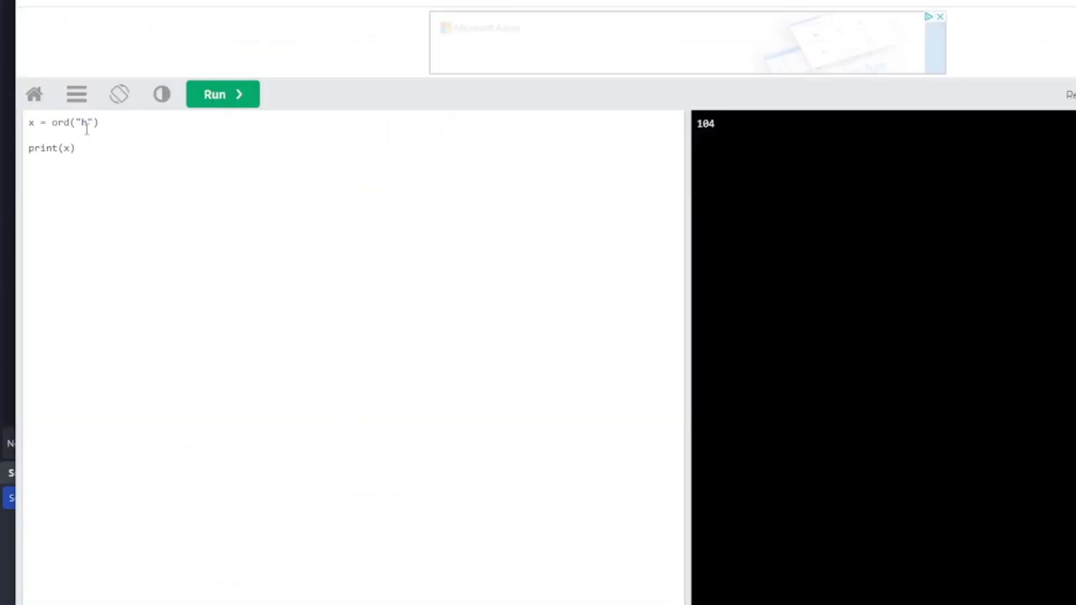
key(Backspace)
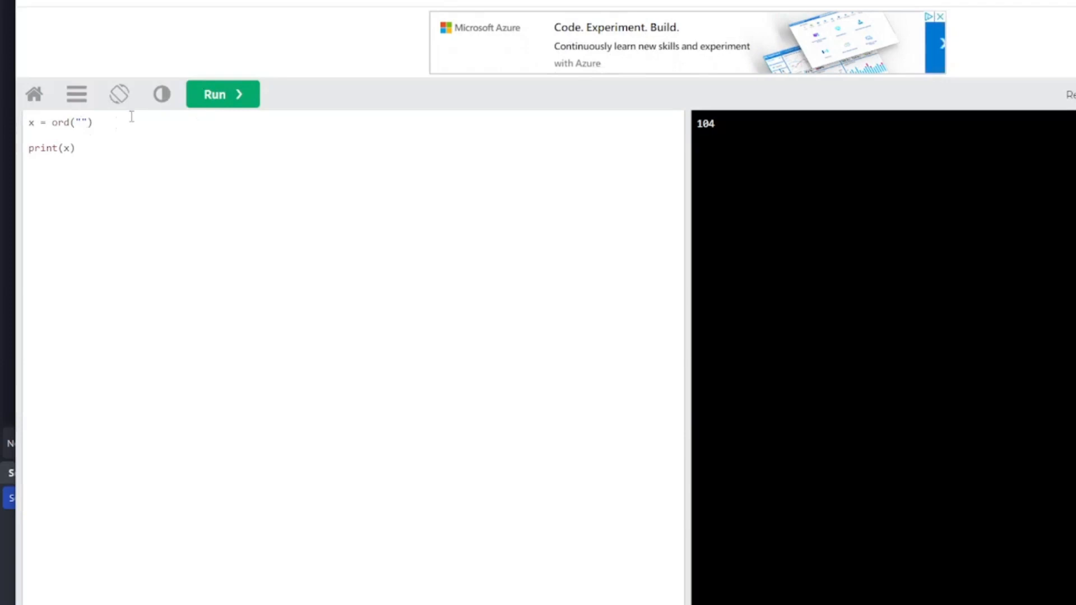
text(A)
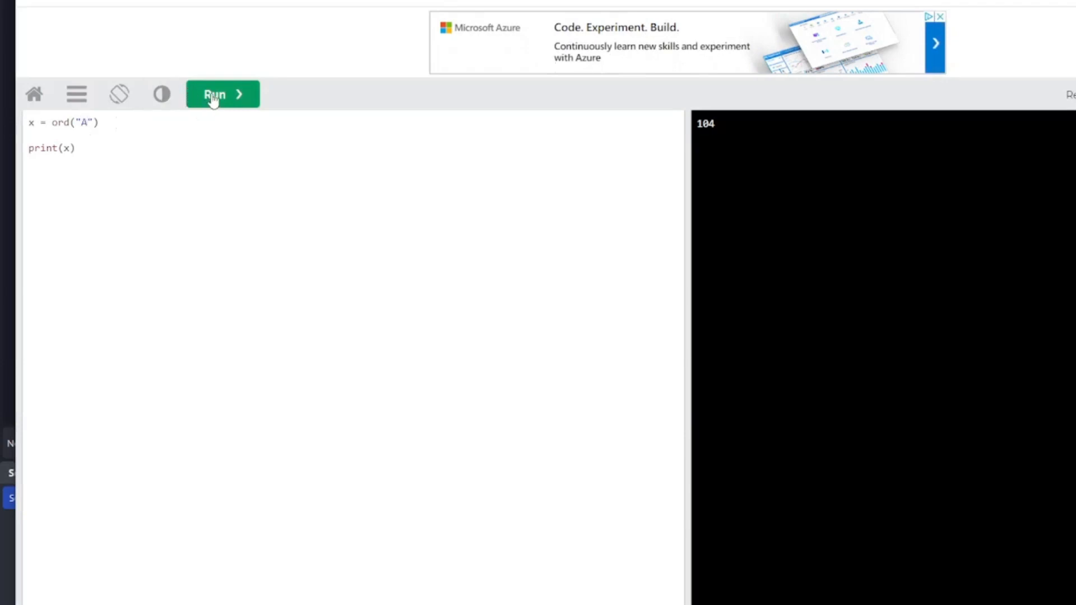
click(215, 94)
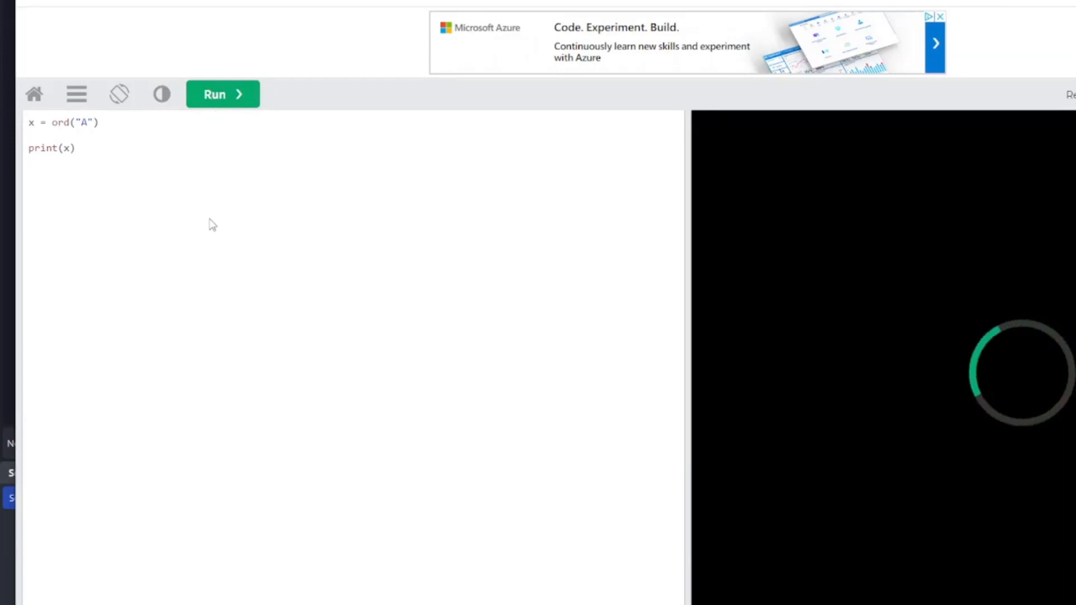
click(222, 95)
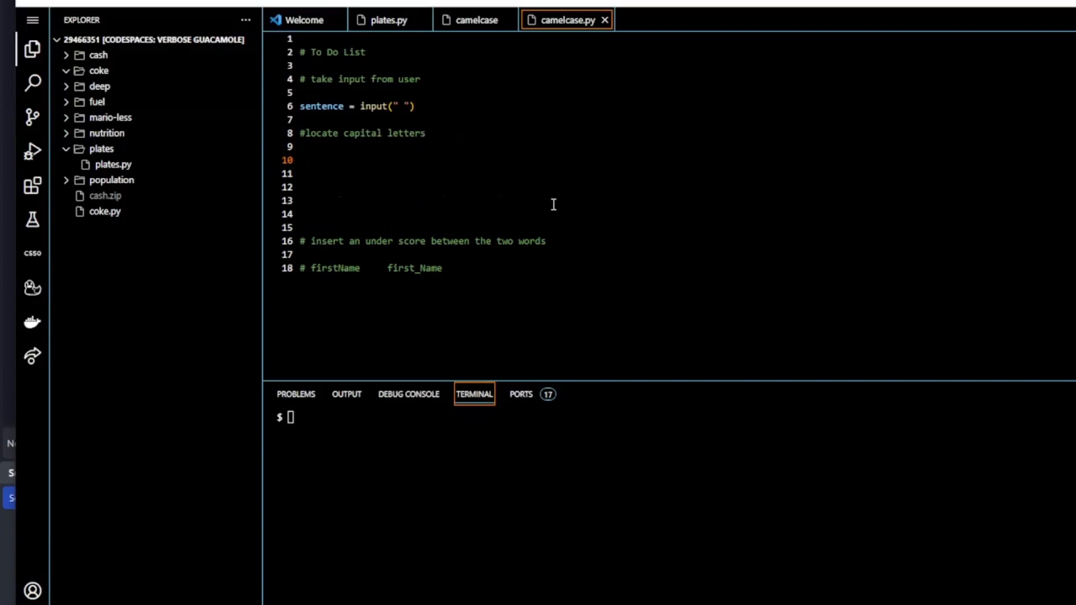
Start a for loop over each character i in sentence
text(for i in sen)
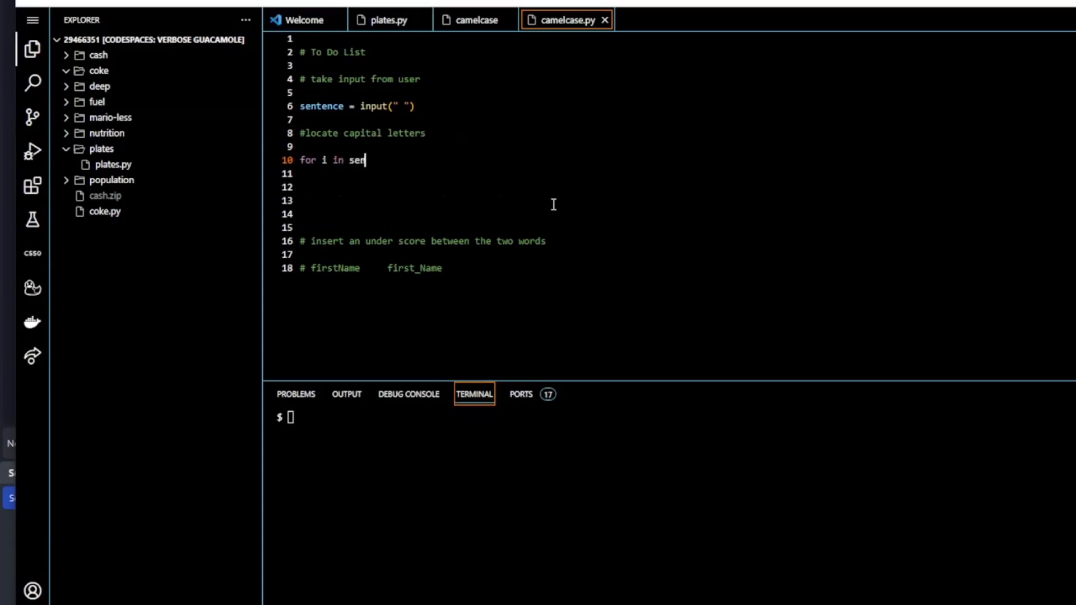
text(tence)
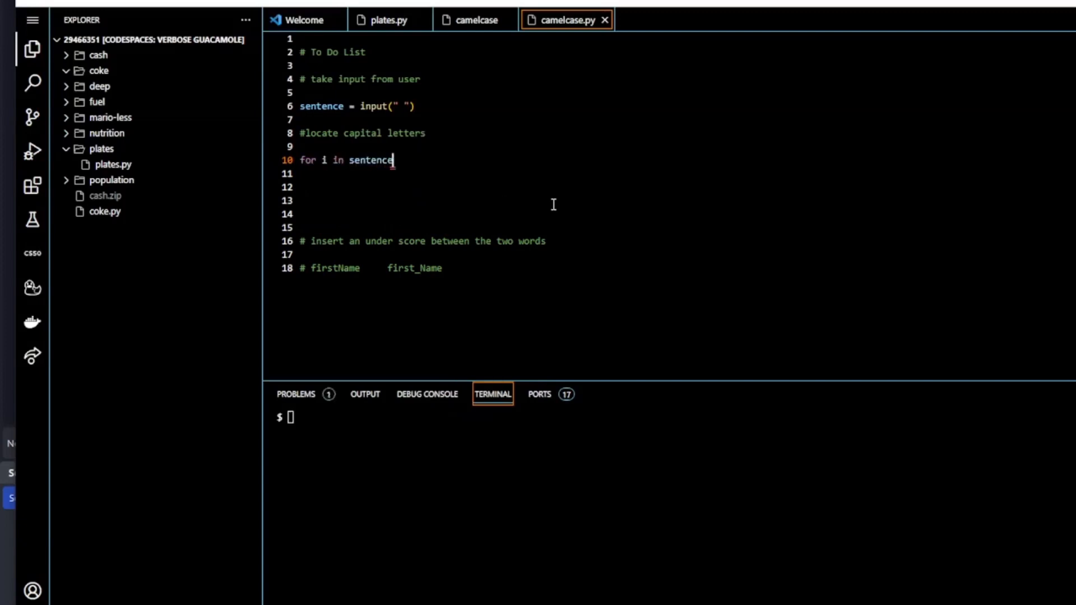
text(:)
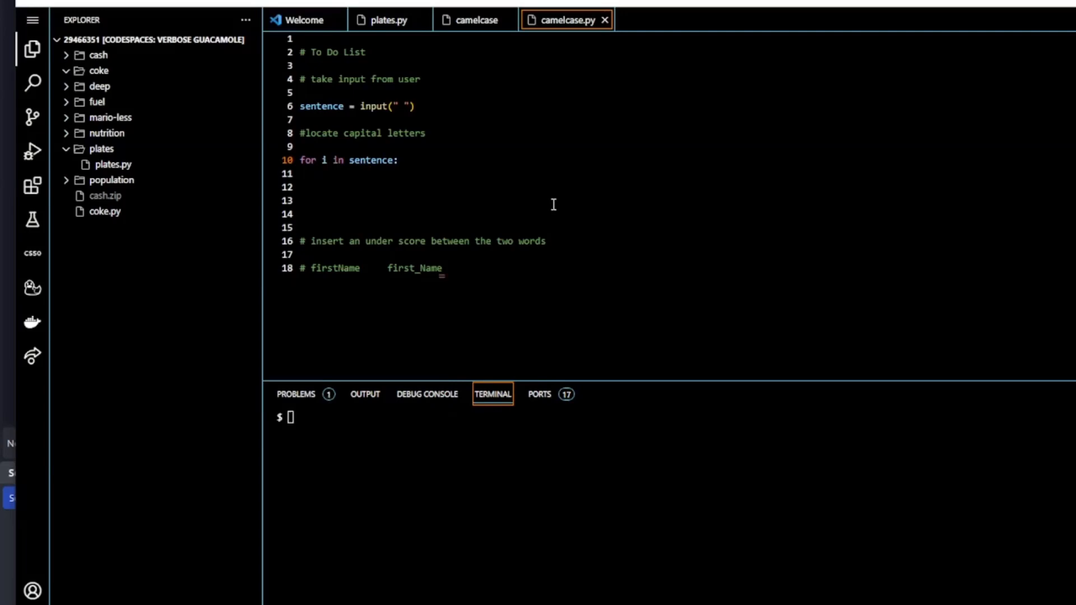
key(Enter)
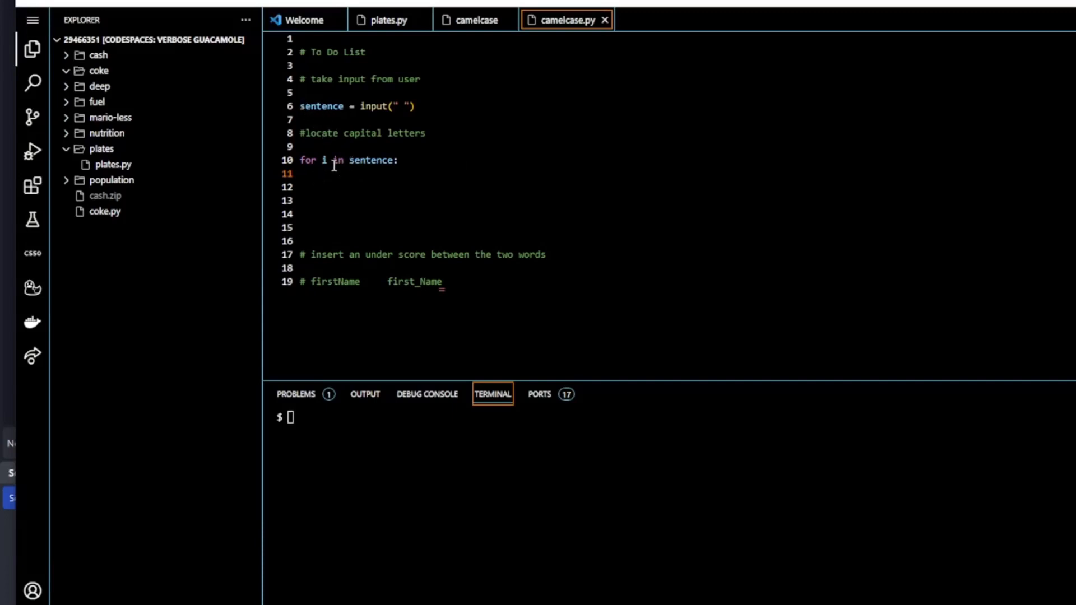
Add an if inside the loop testing whether ord(i) lies between 65 and 90
text(i)
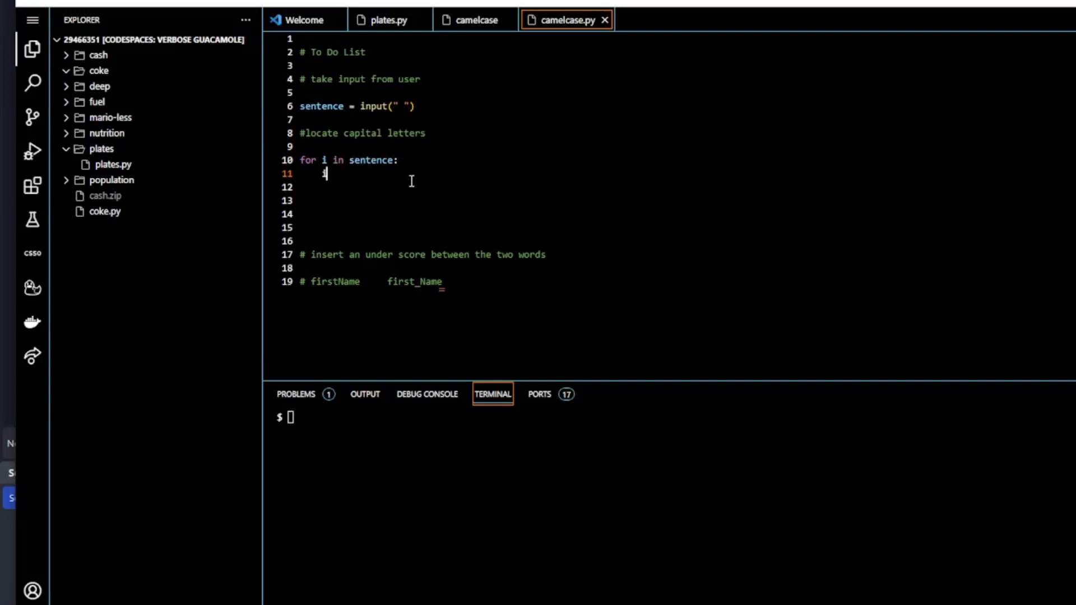
text(if ord)
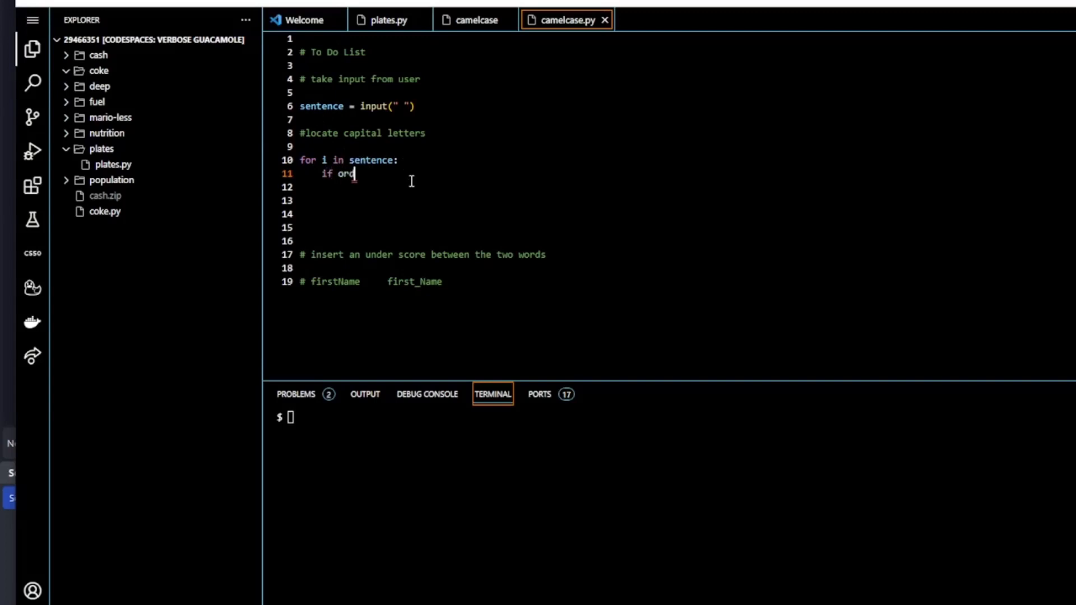
text((i))
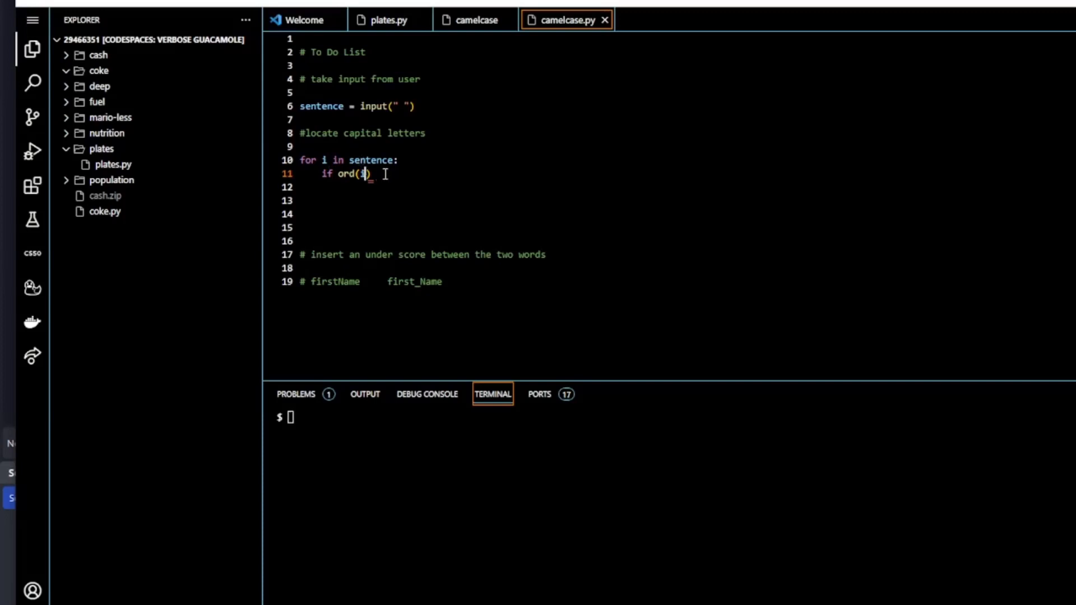
text() >= 65 and ord(i))
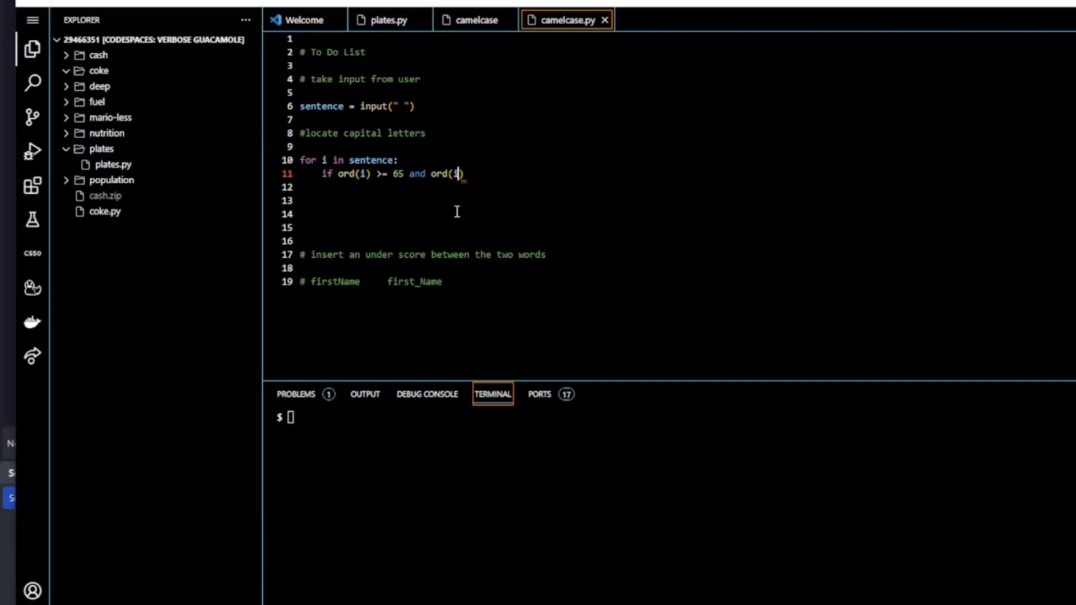
text(<)
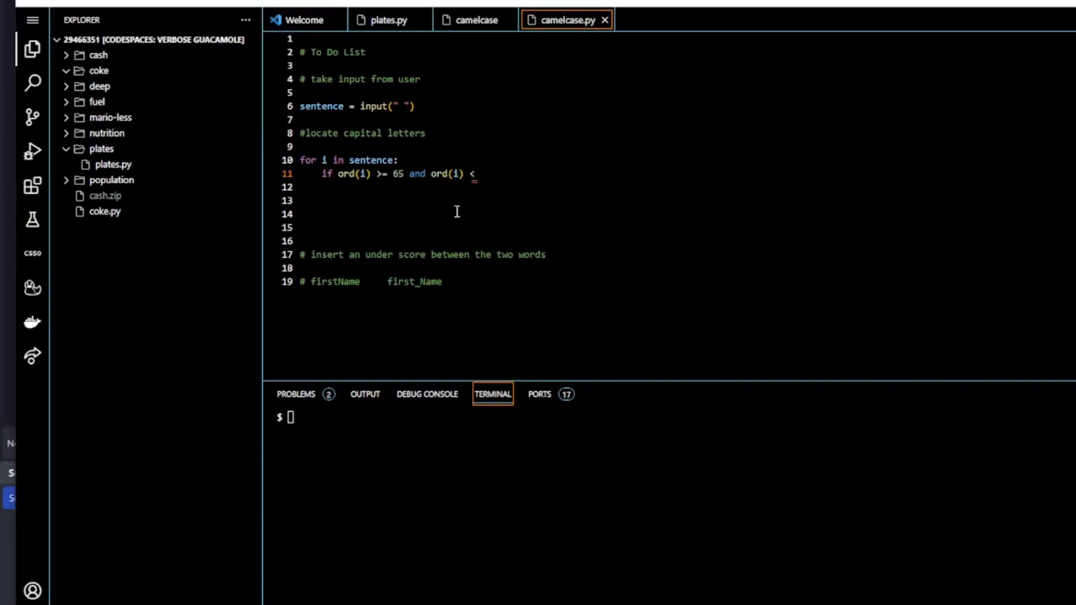
text(= 90)
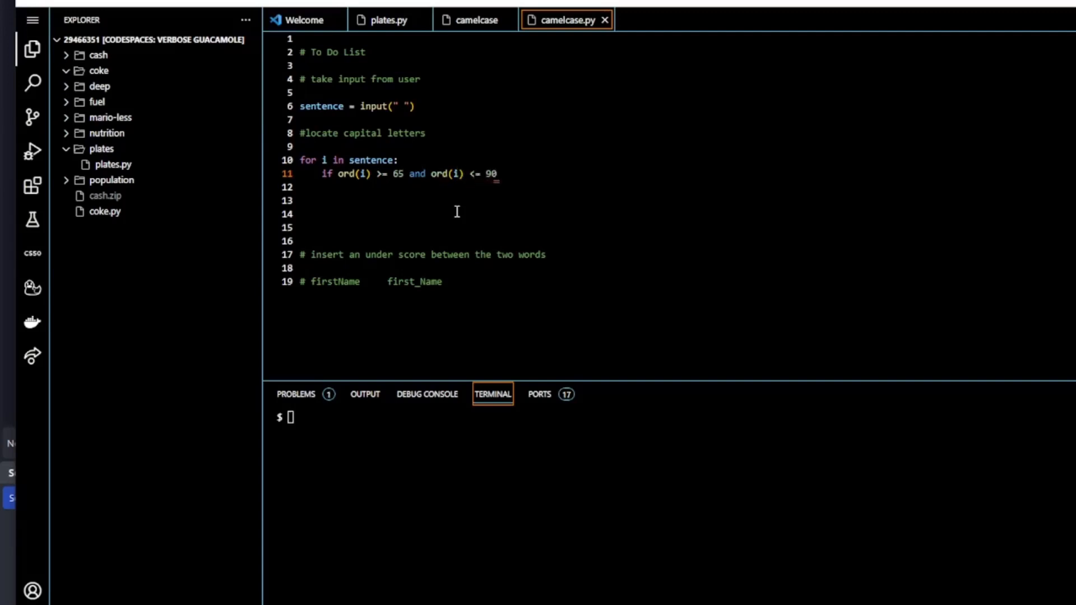
text(:)
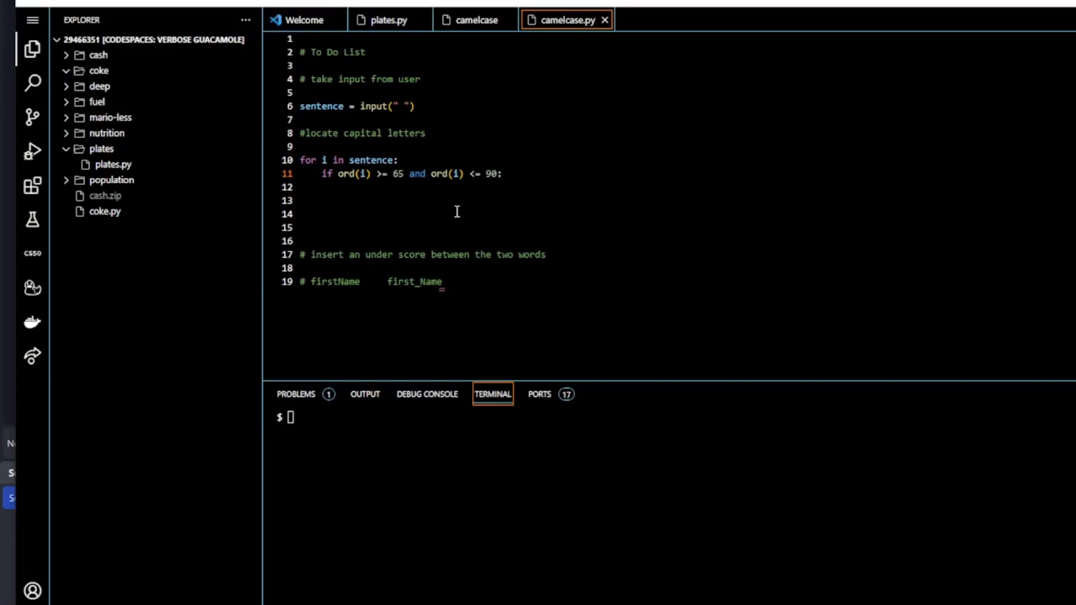
key(Enter)
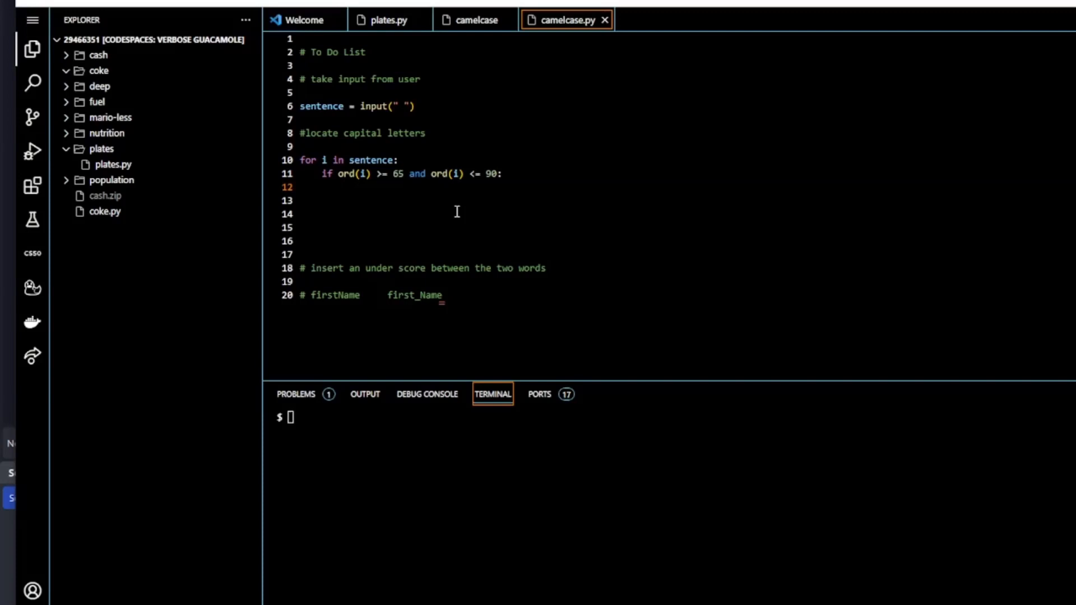
mouse_move(456, 206)
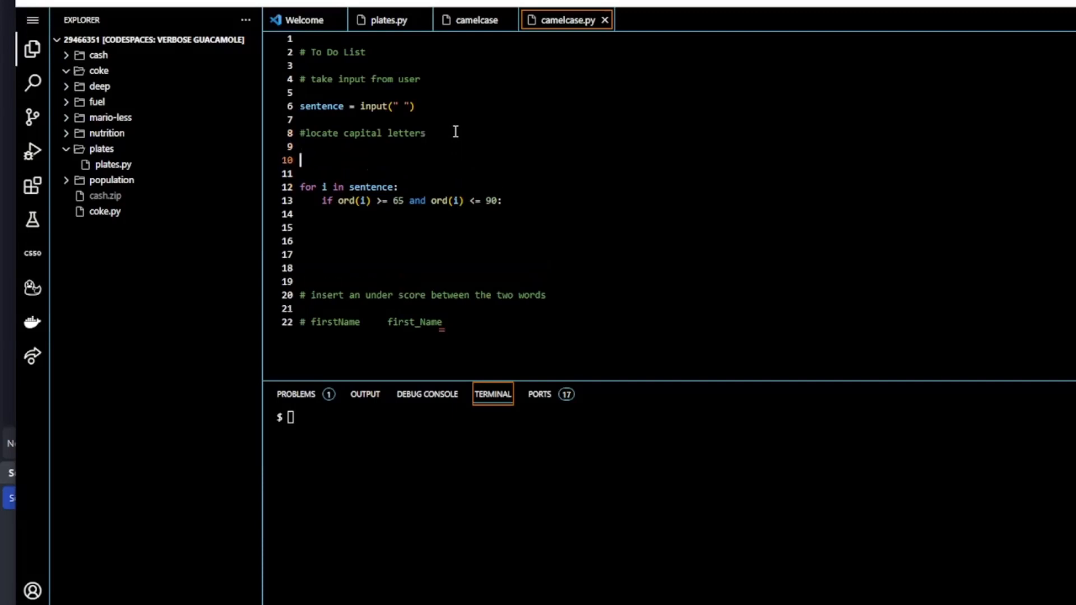
Initialise words to " " and append "_" + i for capital letters
text(words)
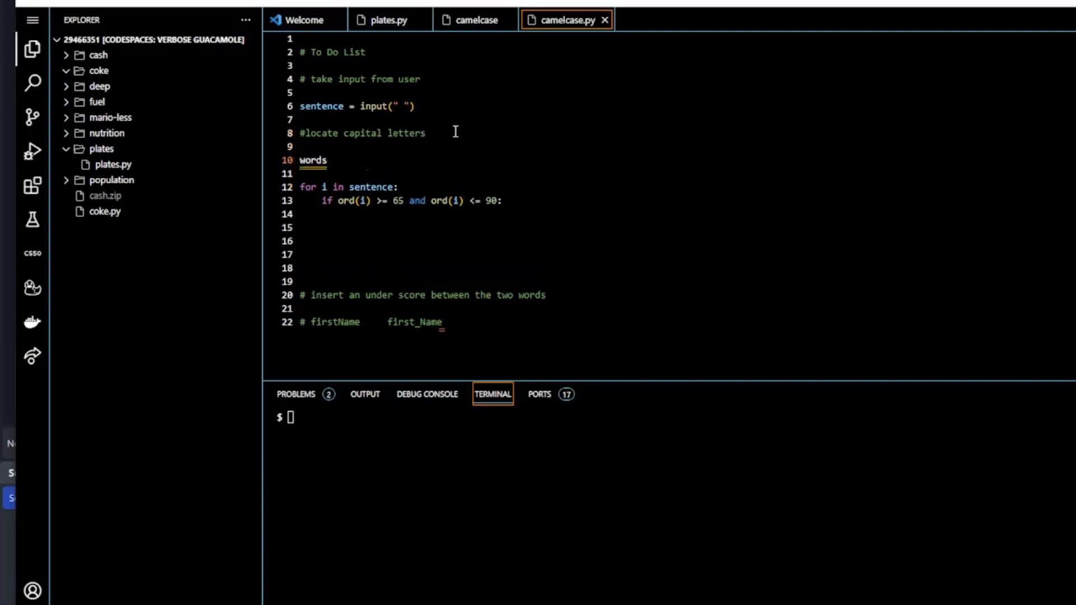
text(= ")
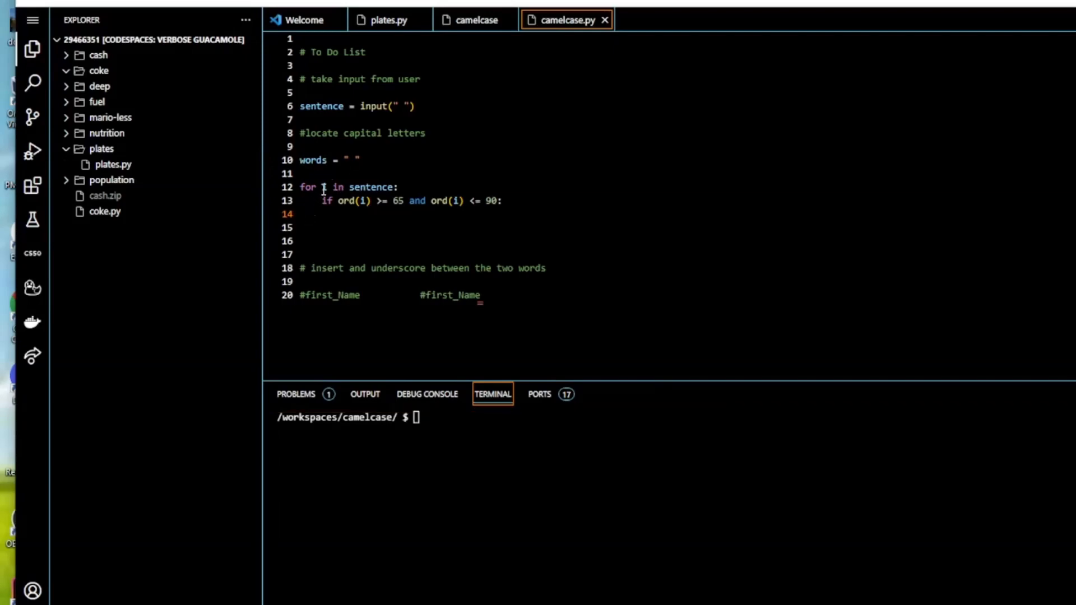
mouse_move(338, 245)
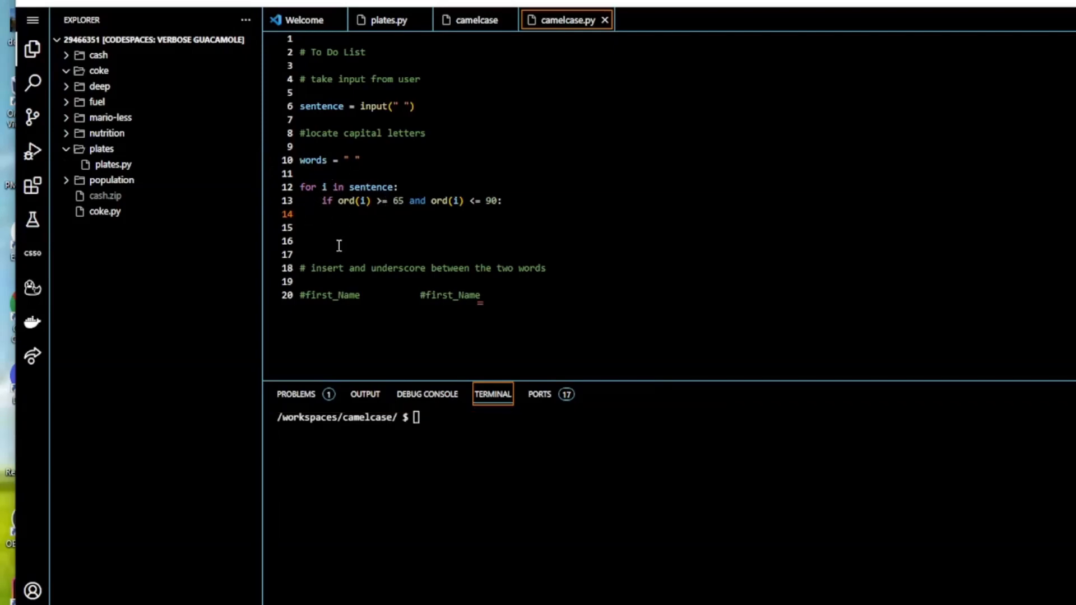
text(w)
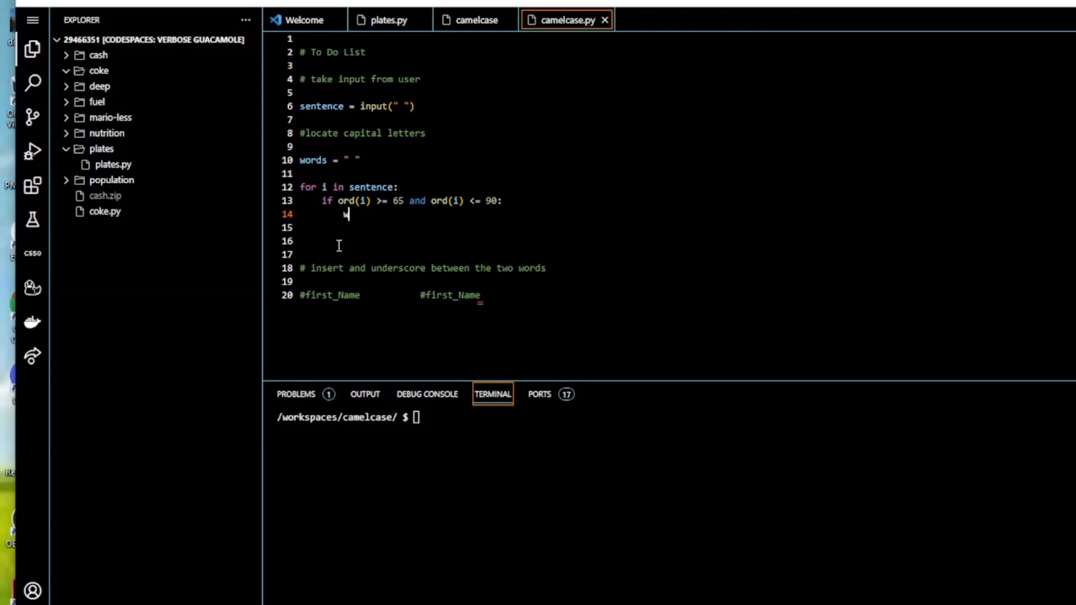
text(ords)
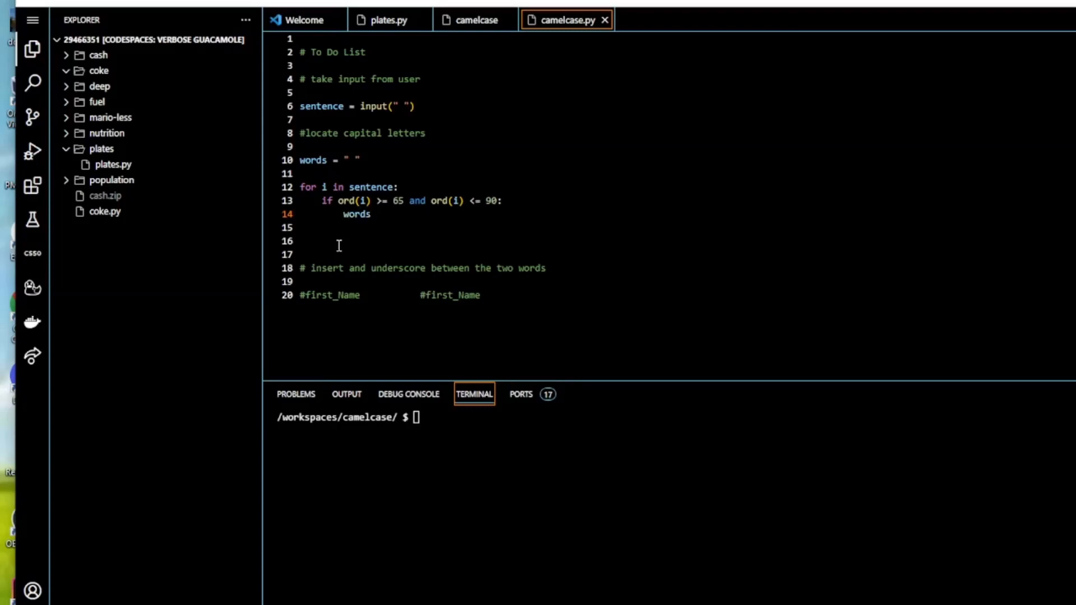
text(+=)
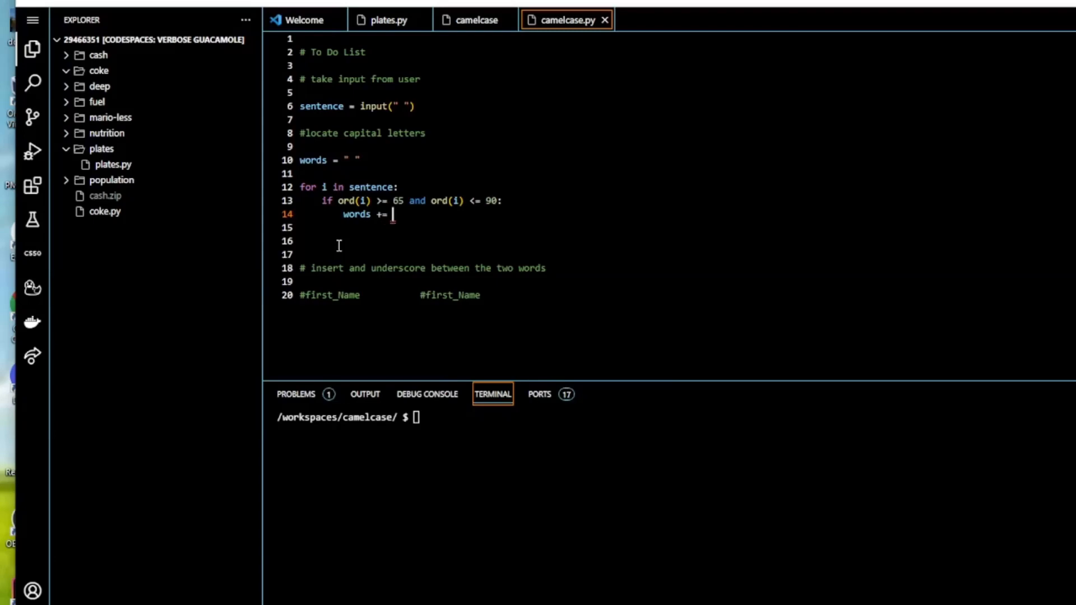
text("_" +)
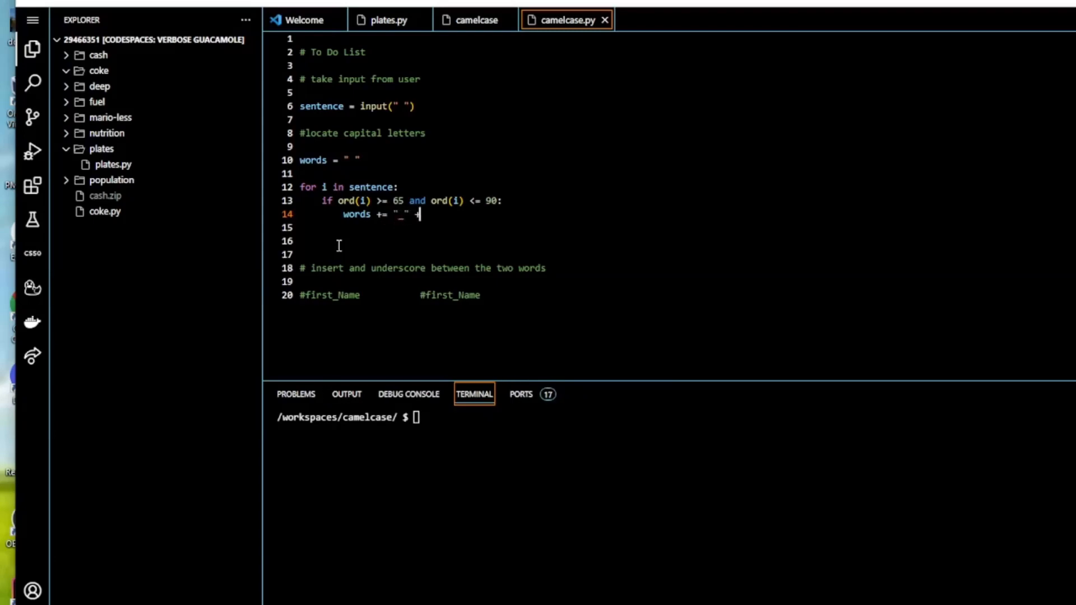
text(i)
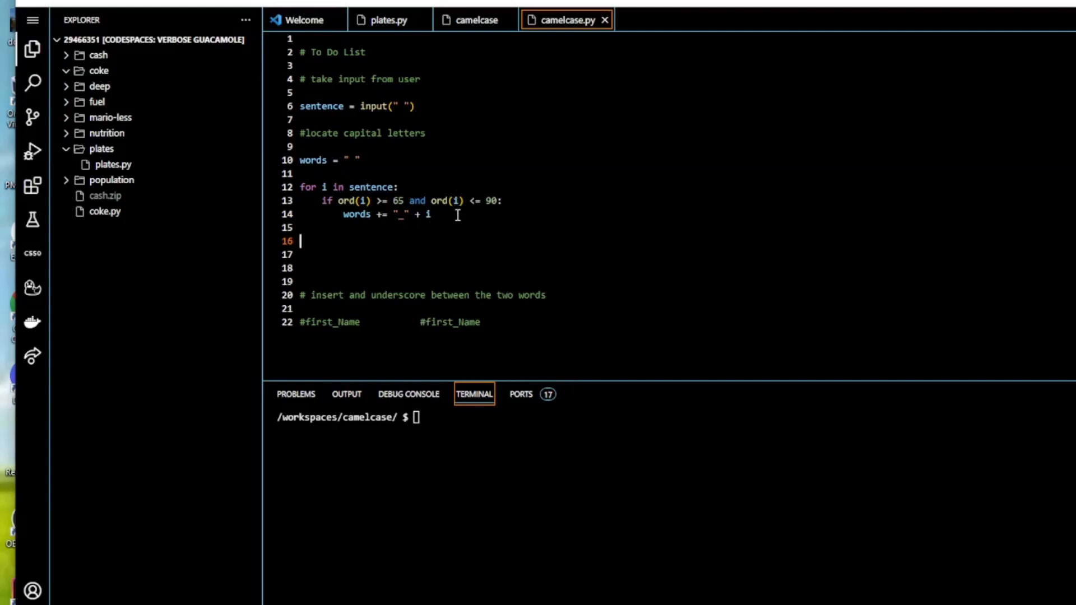
mouse_move(339, 247)
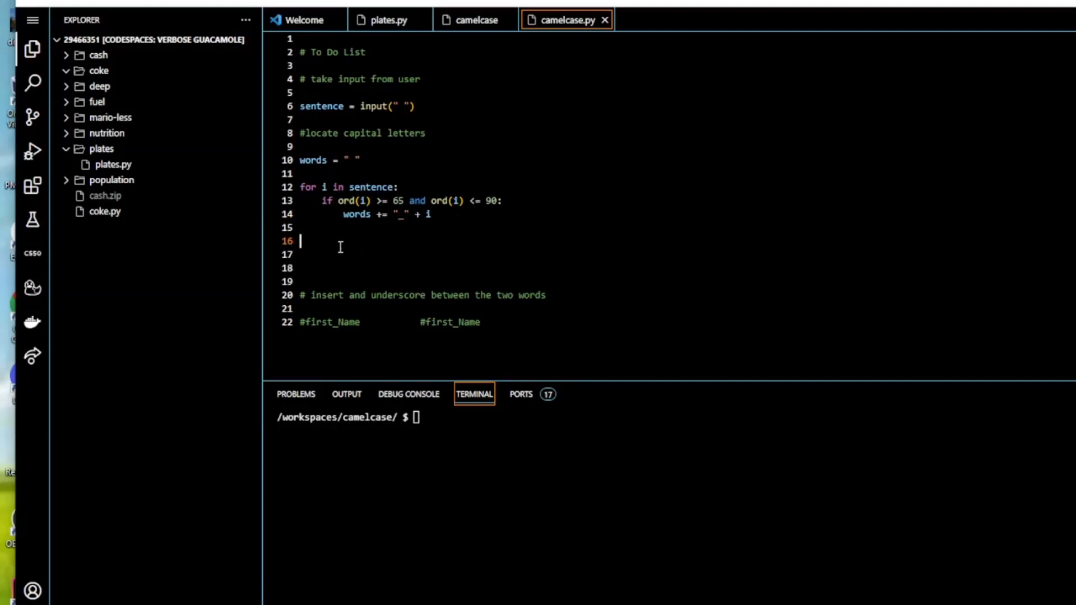
Add an else branch that appends other characters with words += i
text(else:)
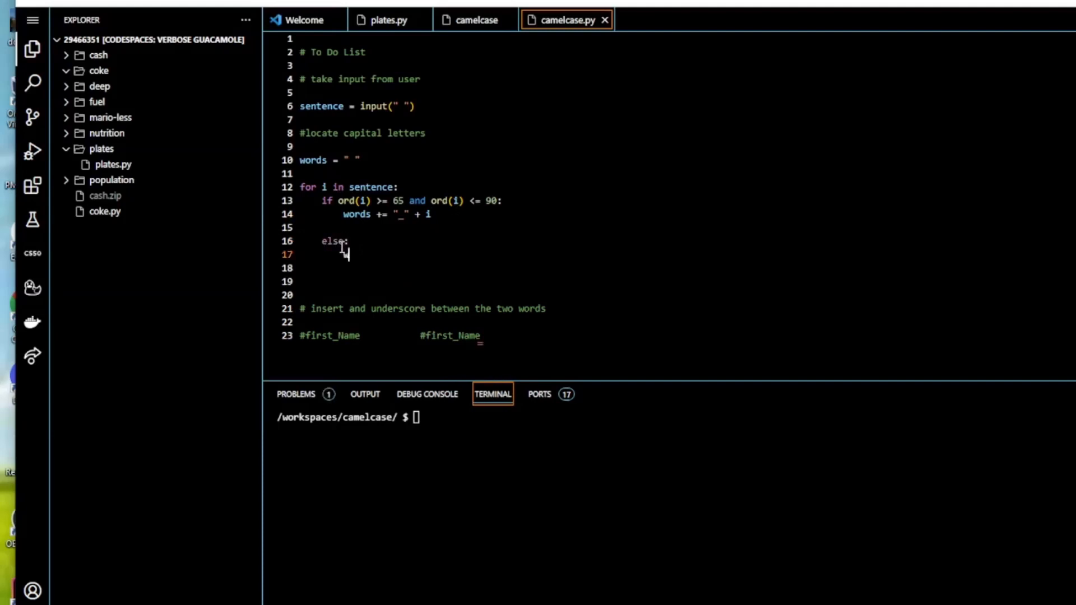
text(words +=)
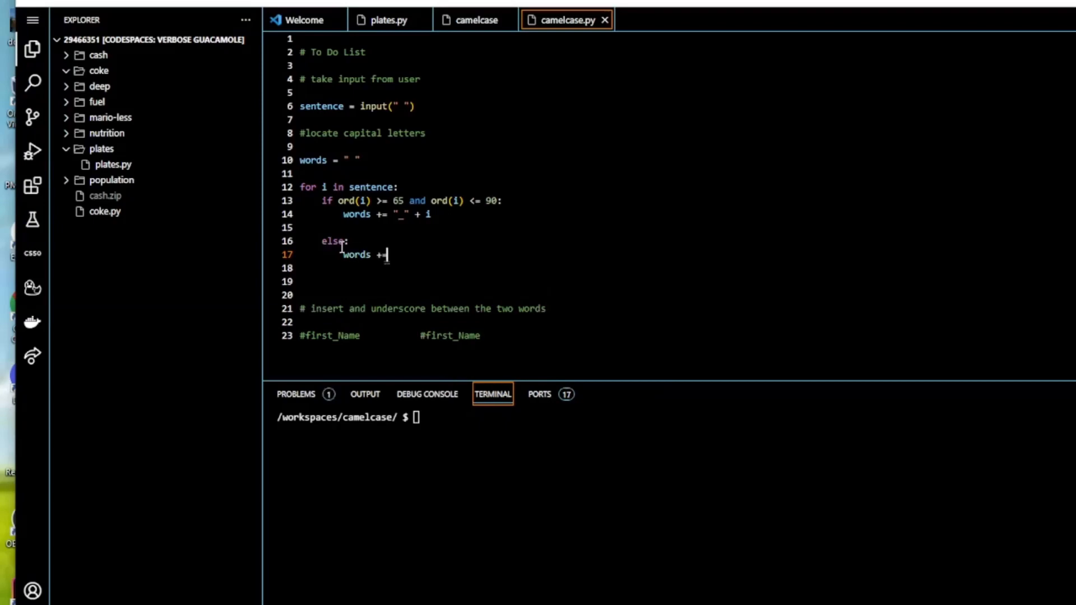
text(i)
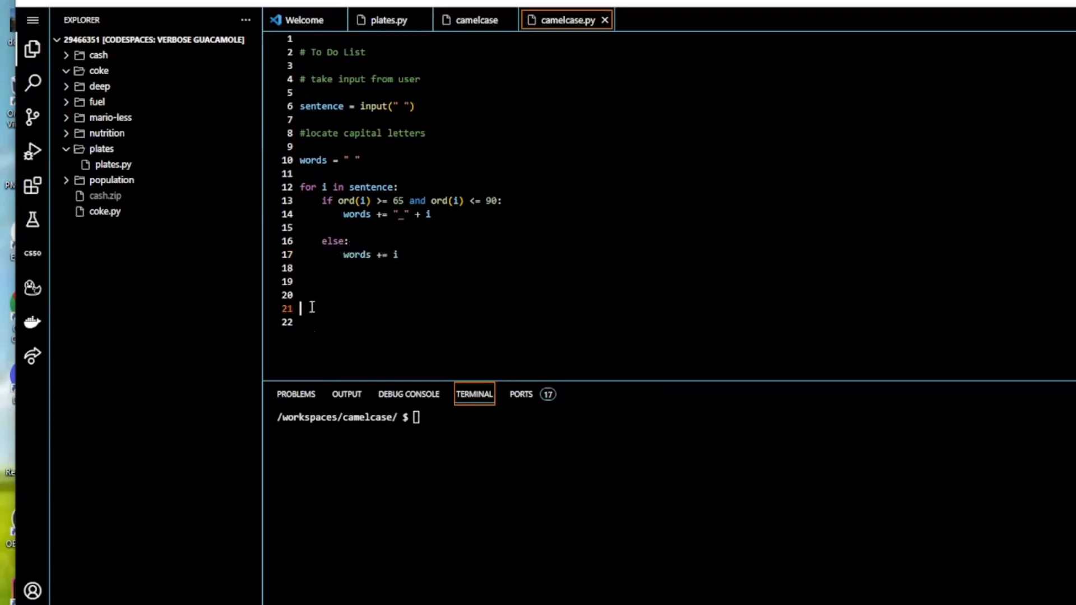
Retype the example comment lines as '# firstName' and '# first_Name'
text(# firstName)
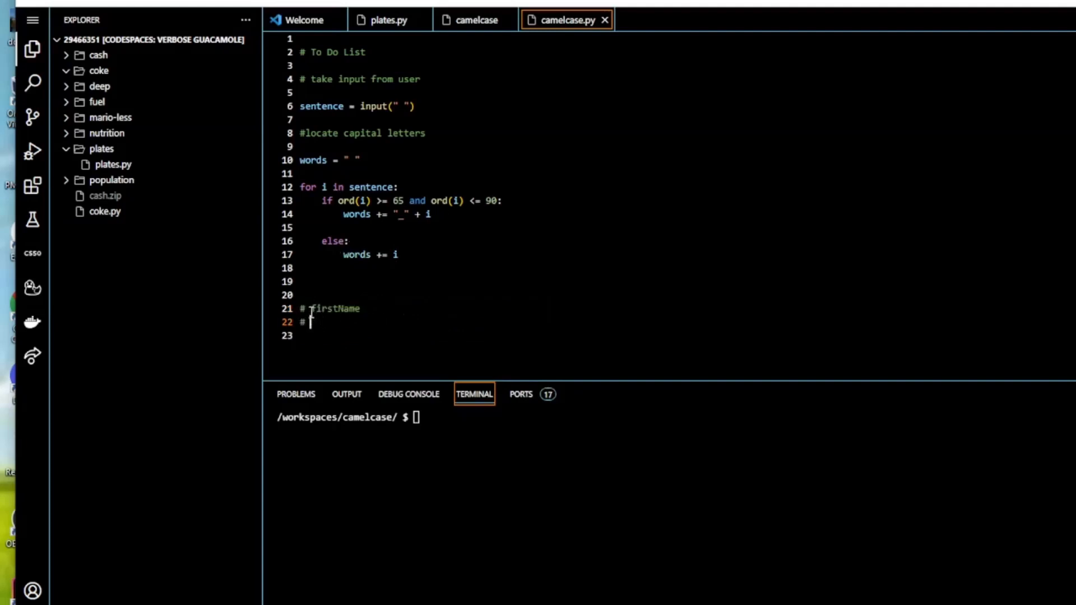
click(360, 308)
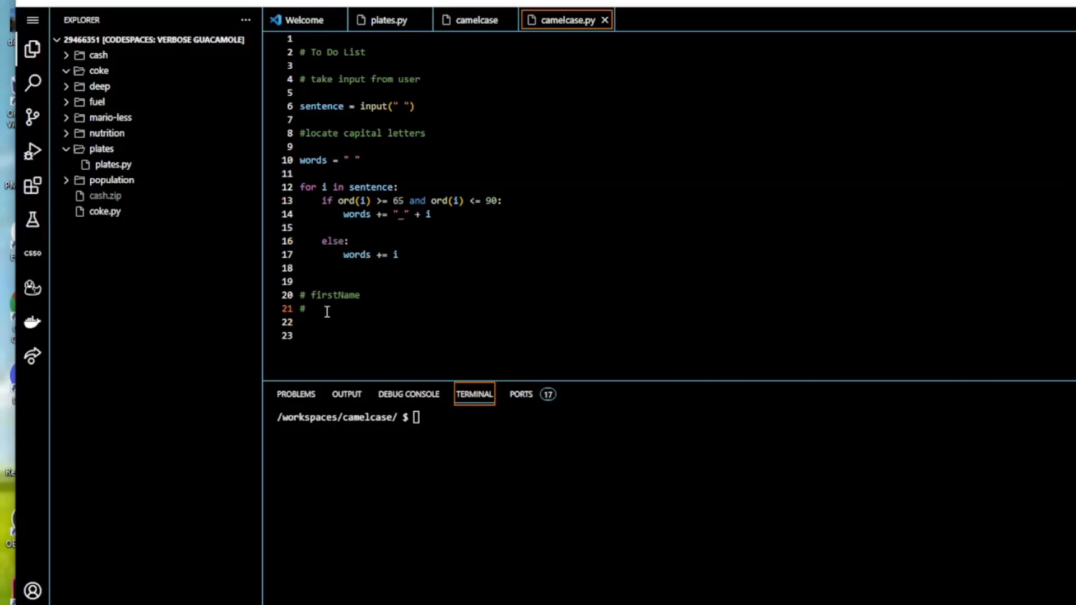
text(f)
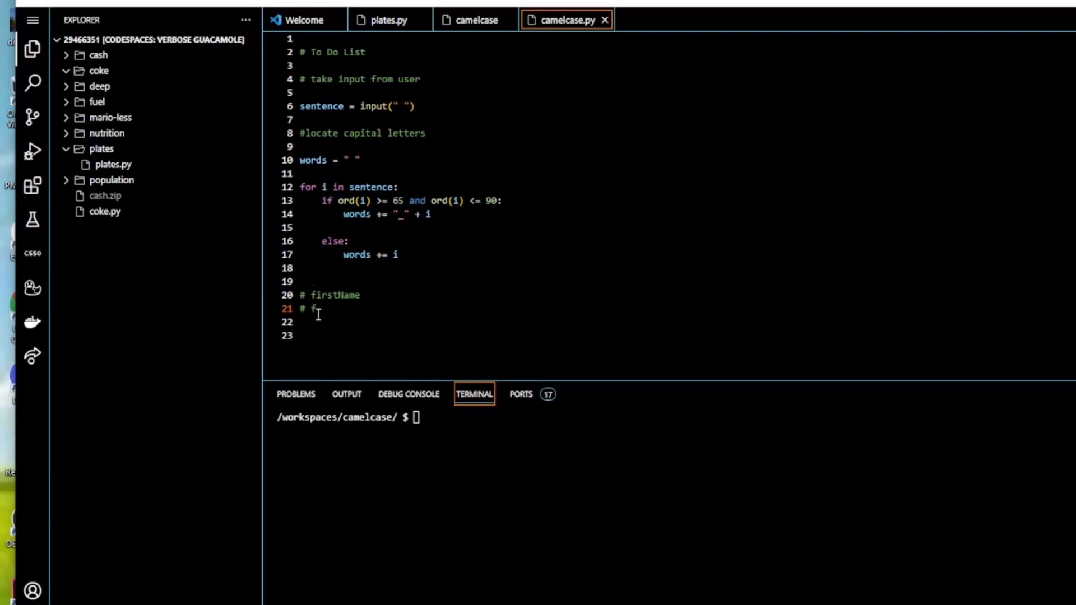
text(ir)
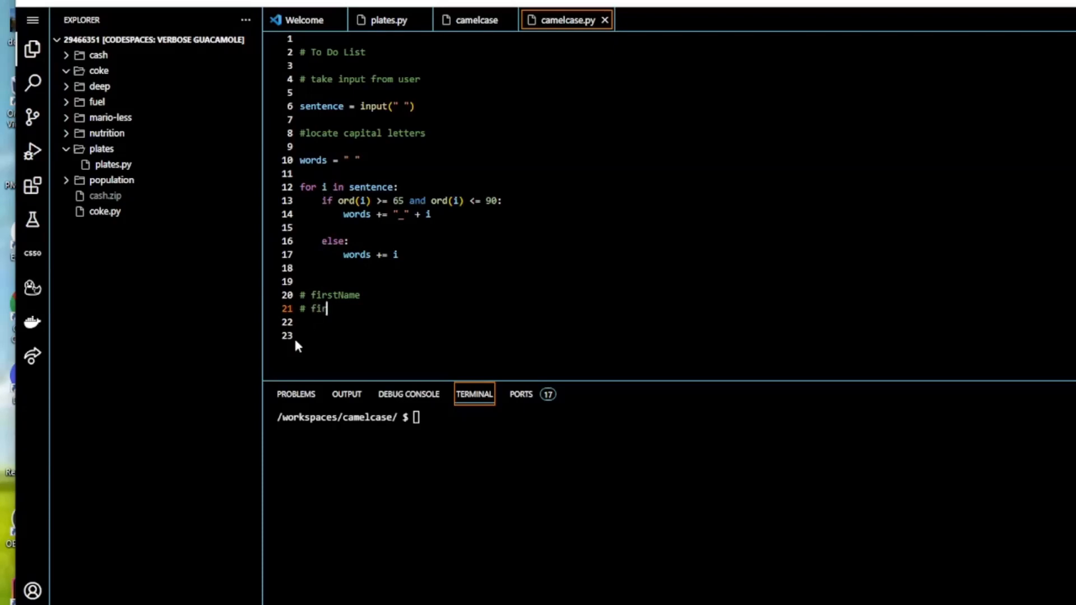
text(st)
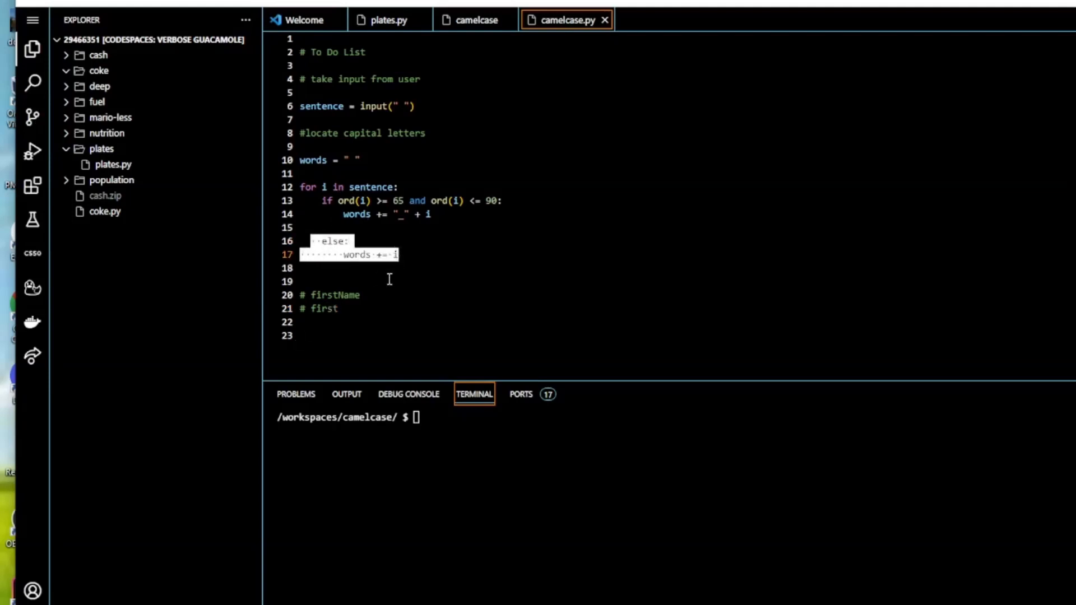
click(342, 295)
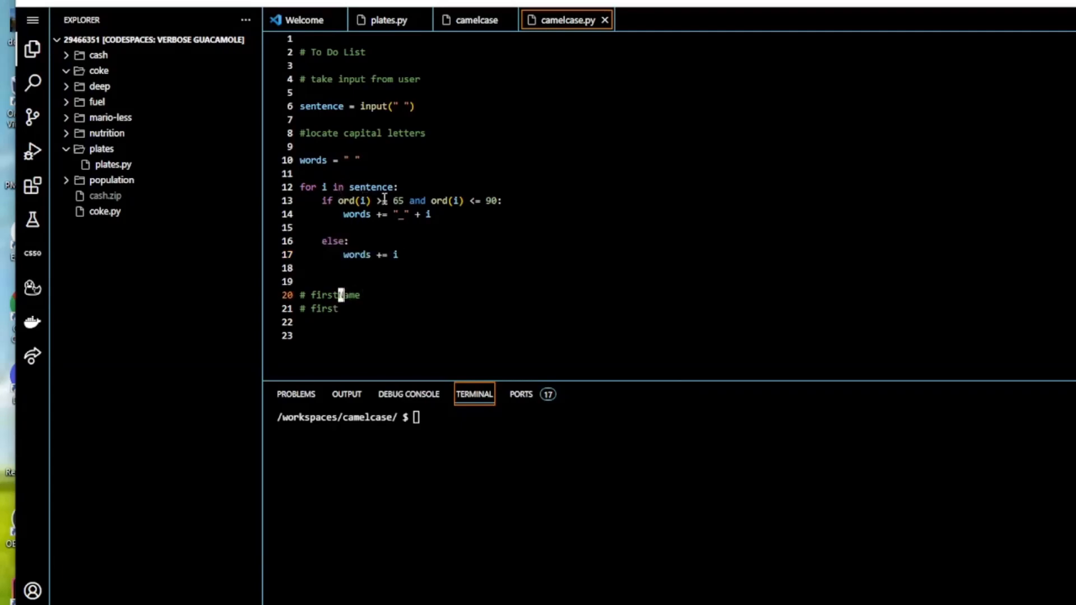
text(=)
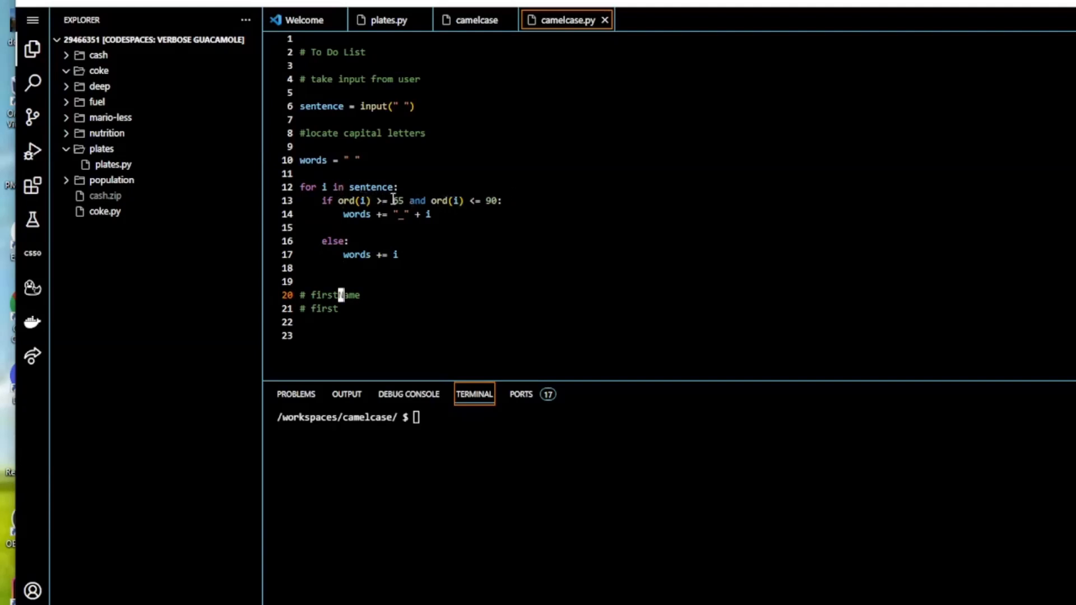
click(337, 308)
text(_)
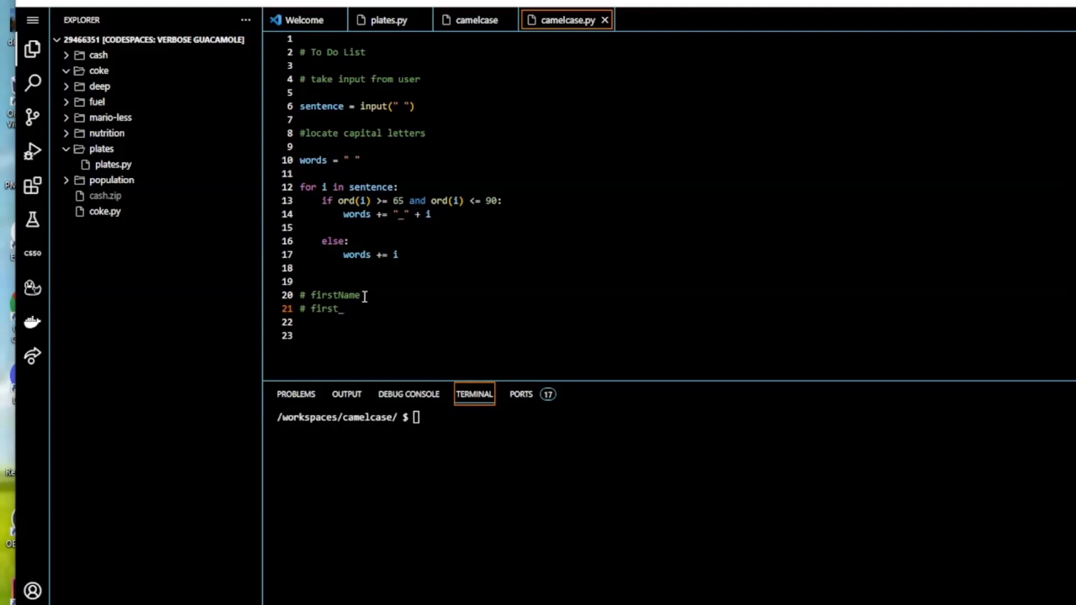
mouse_move(330, 186)
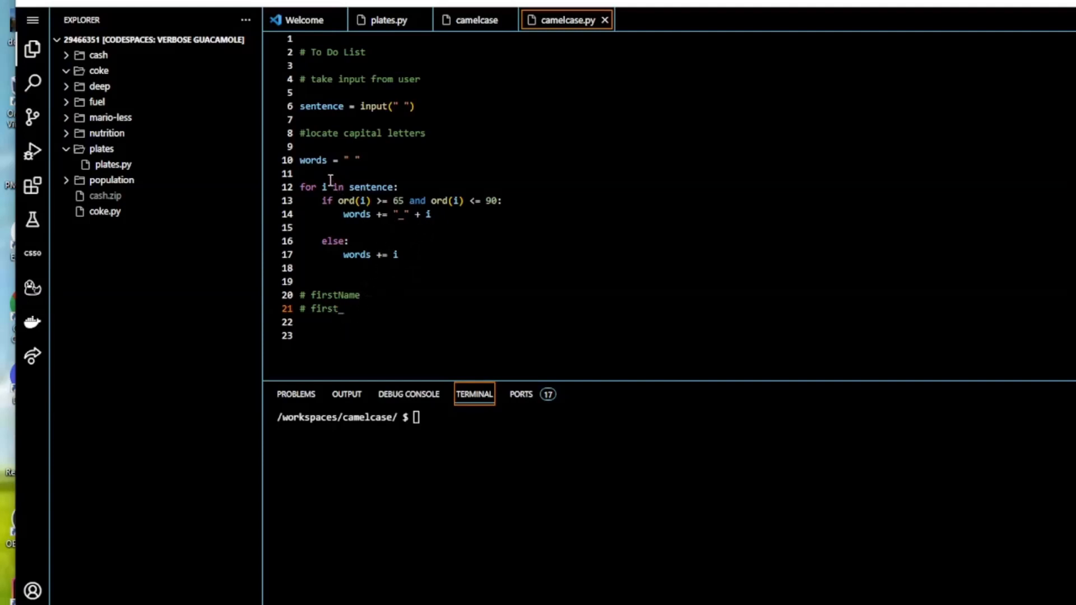
mouse_move(370, 294)
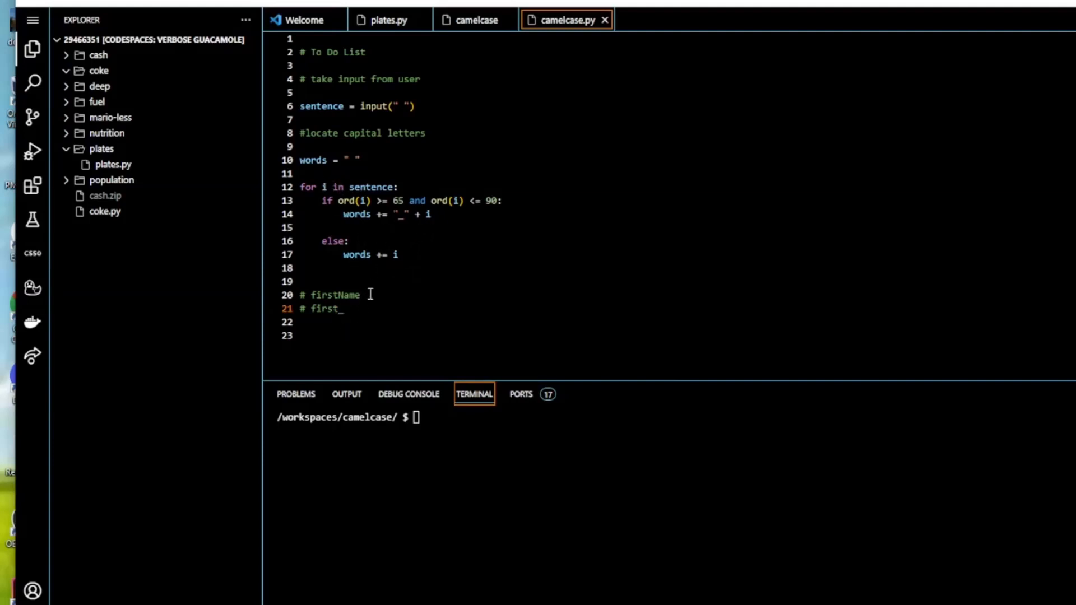
text(N)
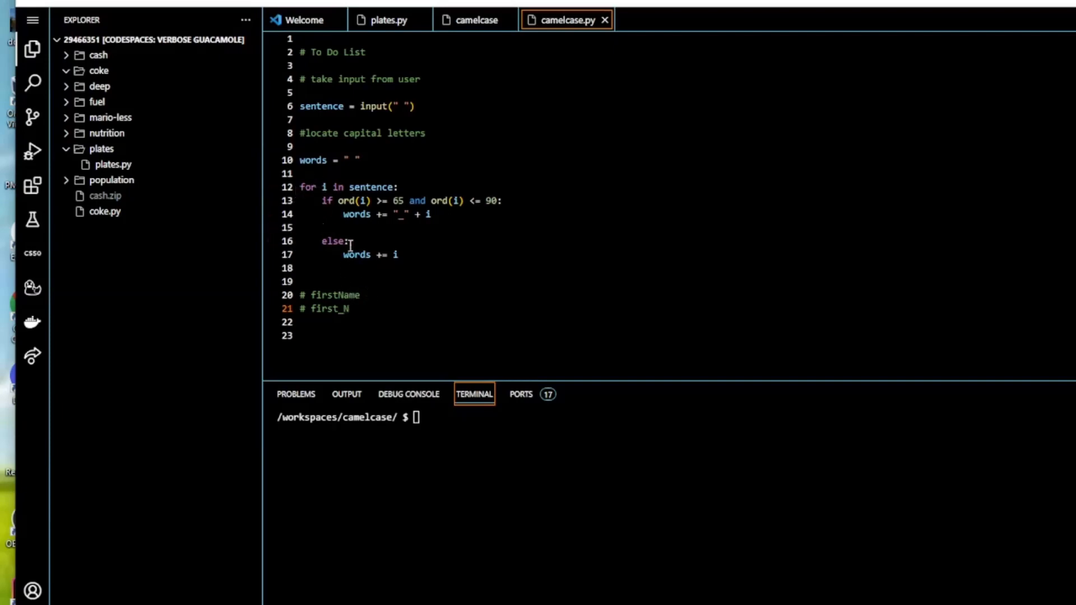
text(ame)
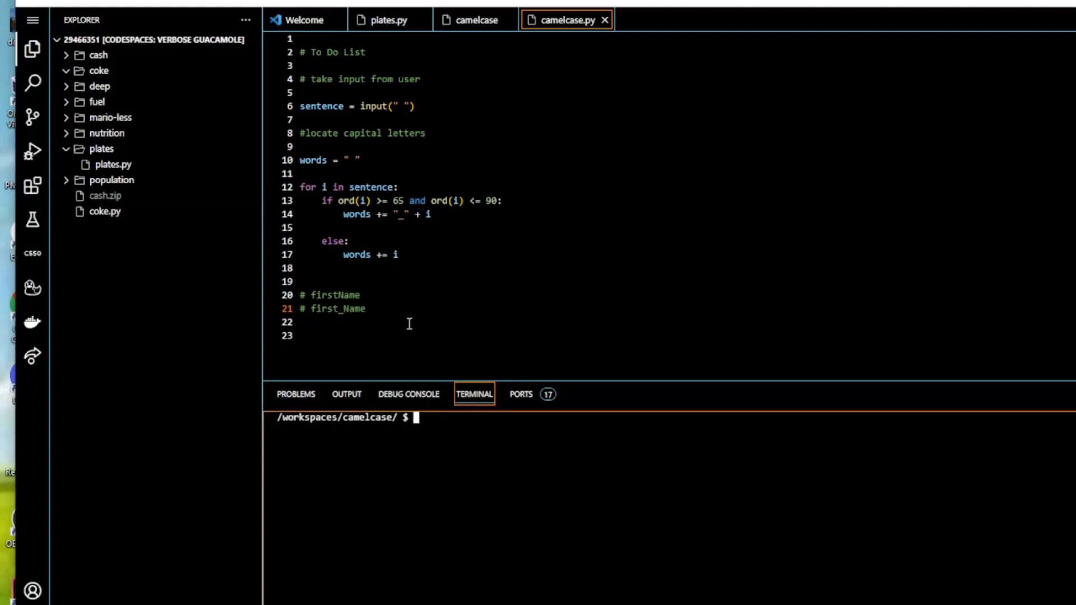
mouse_move(431, 251)
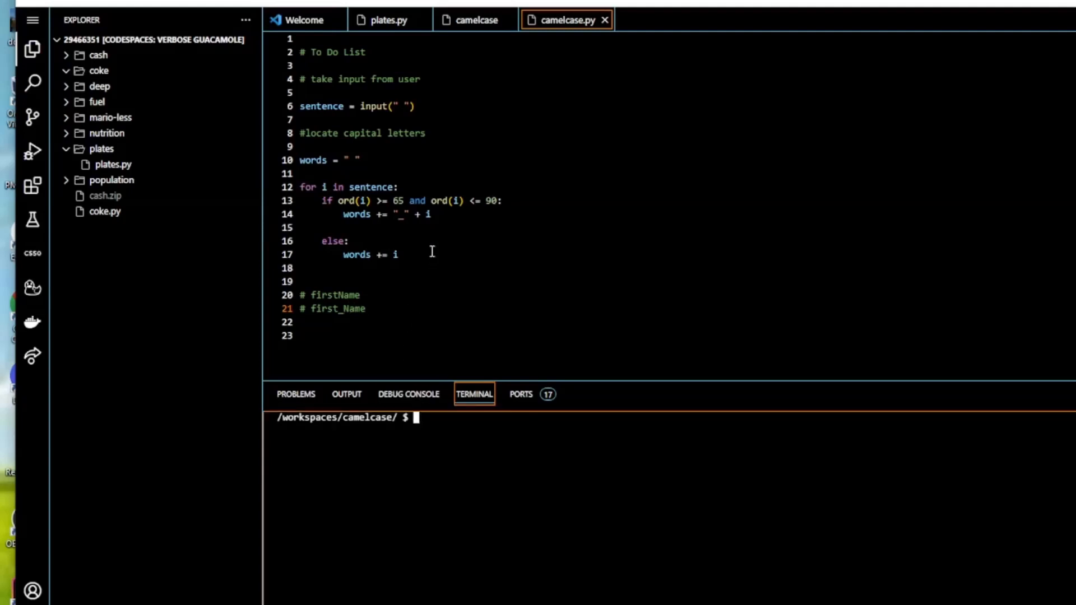
Add print(words), run the script on firstName, and start check50 cs50/problems/2022/python/camel
key(Enter)
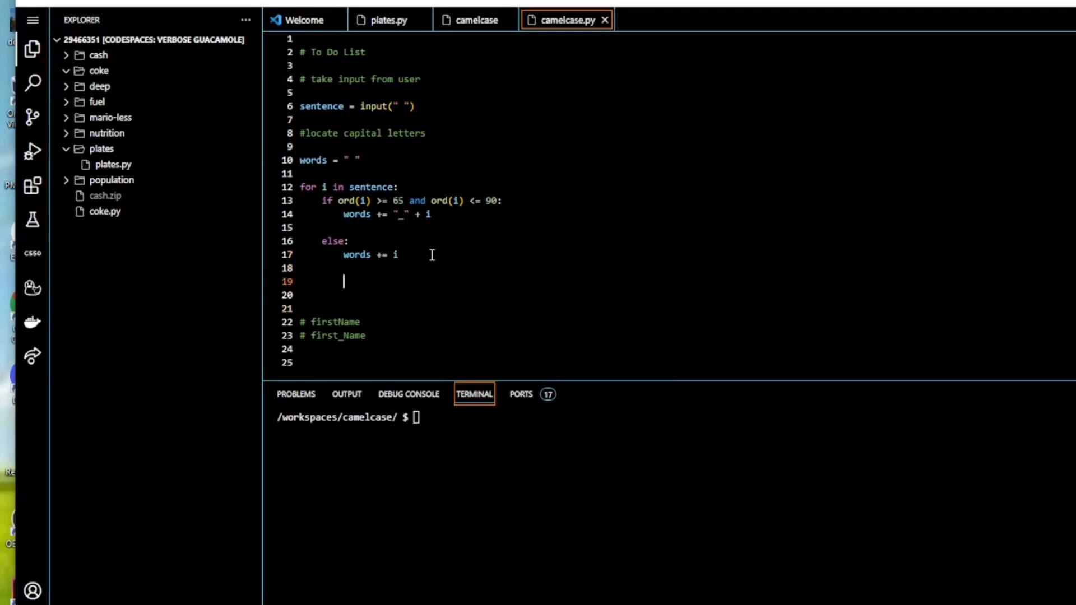
text(print(words))
text(f)
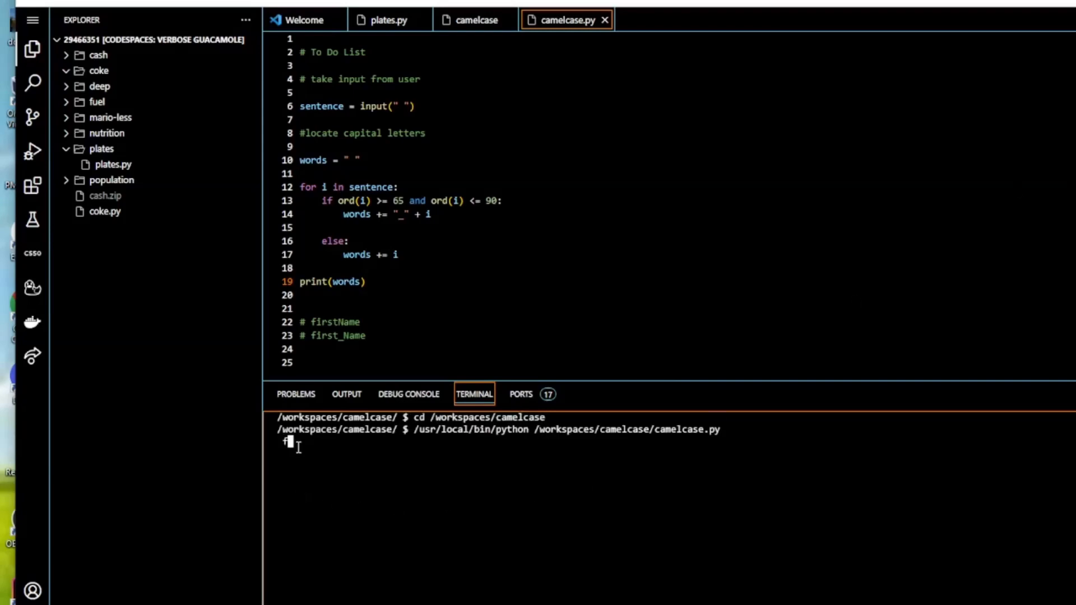
text(irstName)
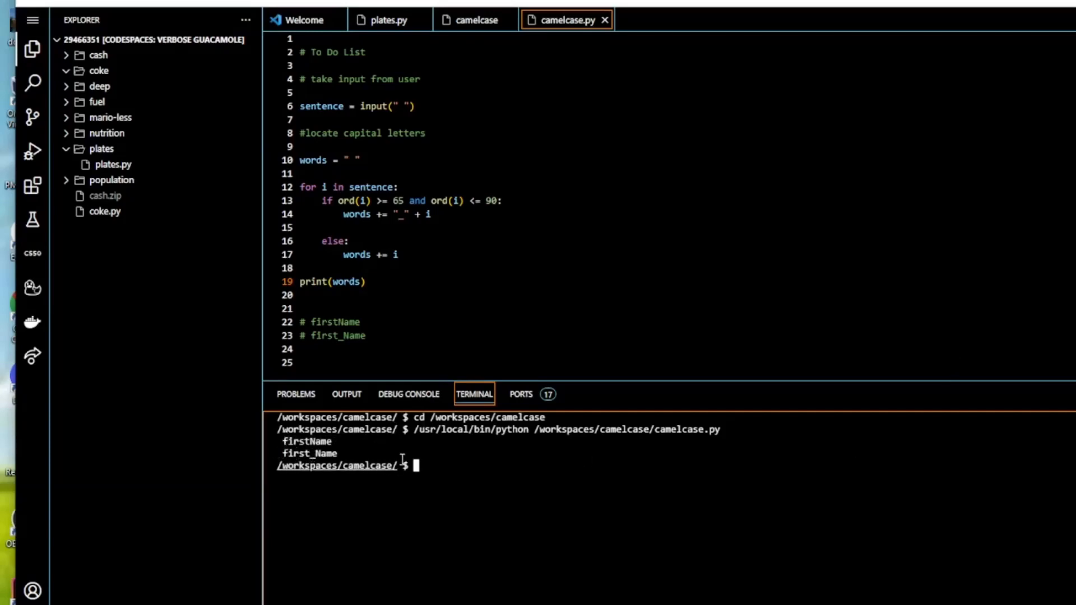
text(check50 cs50/problems/2022/python/camel)
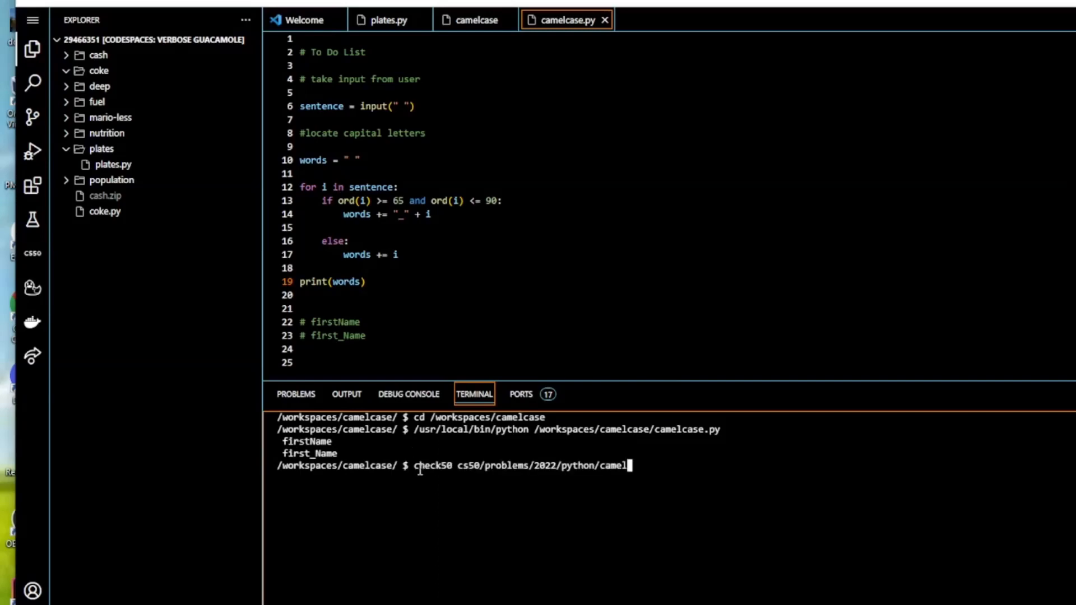
key(enter)
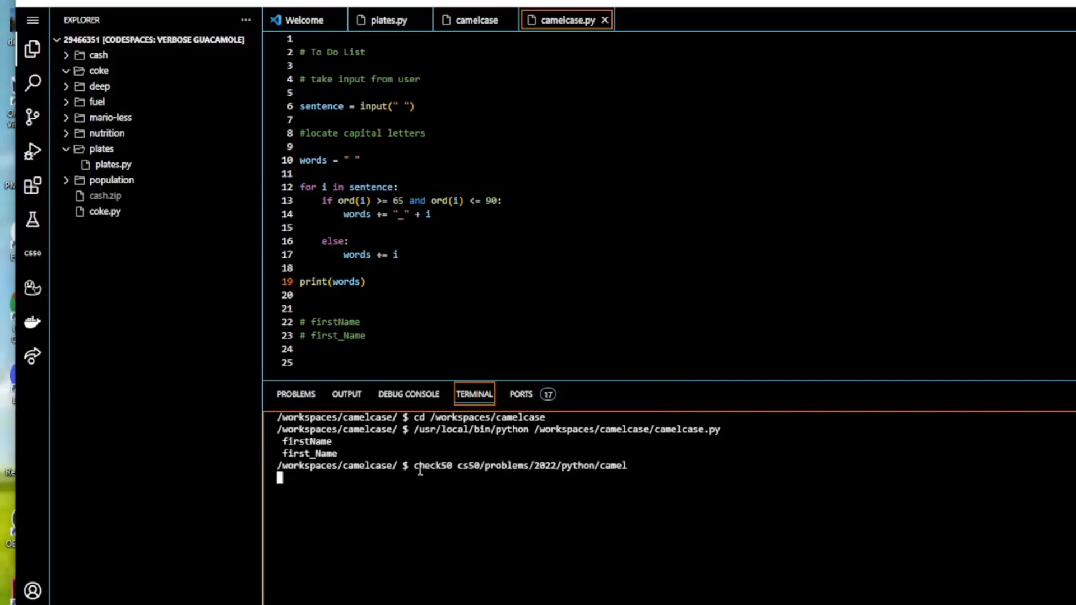